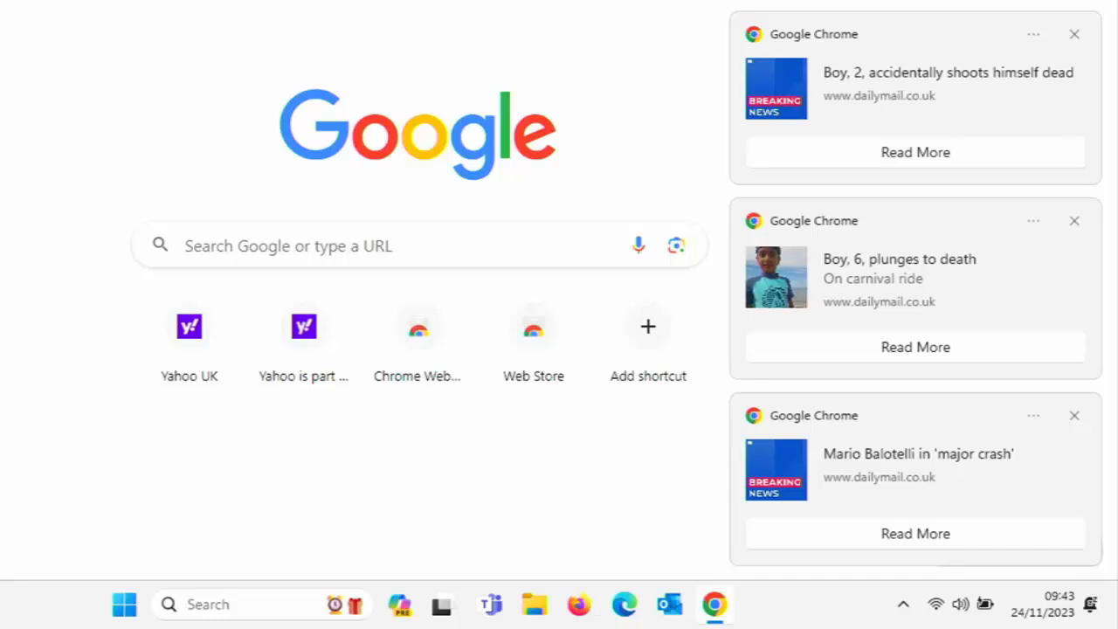
{"action": "mouse_move", "coordinate": [682, 157]}
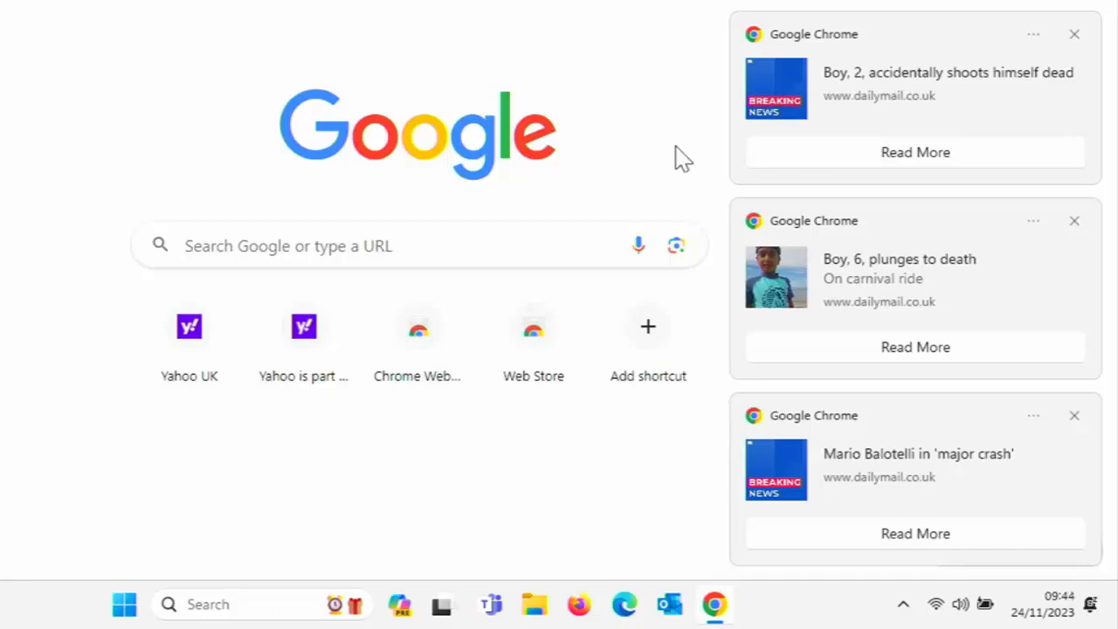
{"action": "mouse_move", "coordinate": [743, 117]}
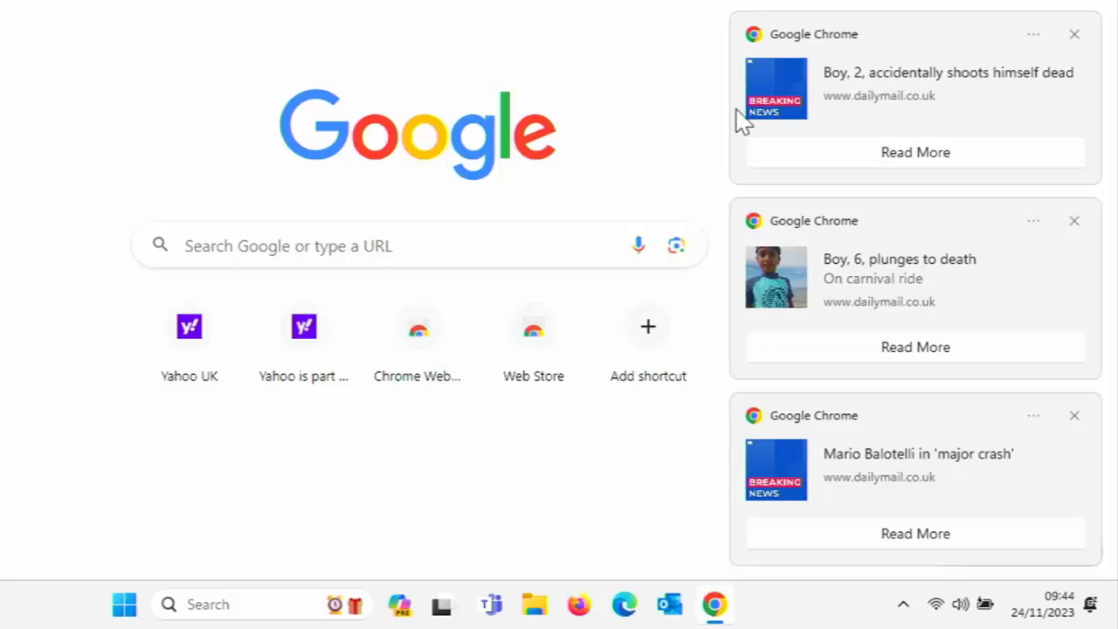
{"action": "mouse_move", "coordinate": [1075, 39]}
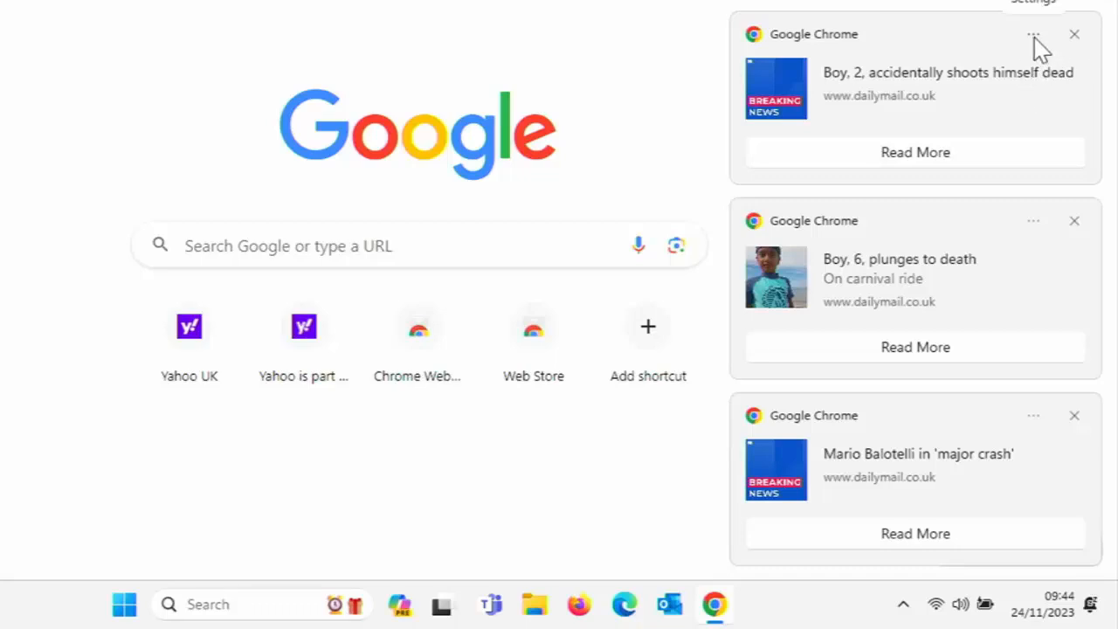
Open the options menu on the top Chrome news notification
{"action": "left_click", "coordinate": [1034, 34]}
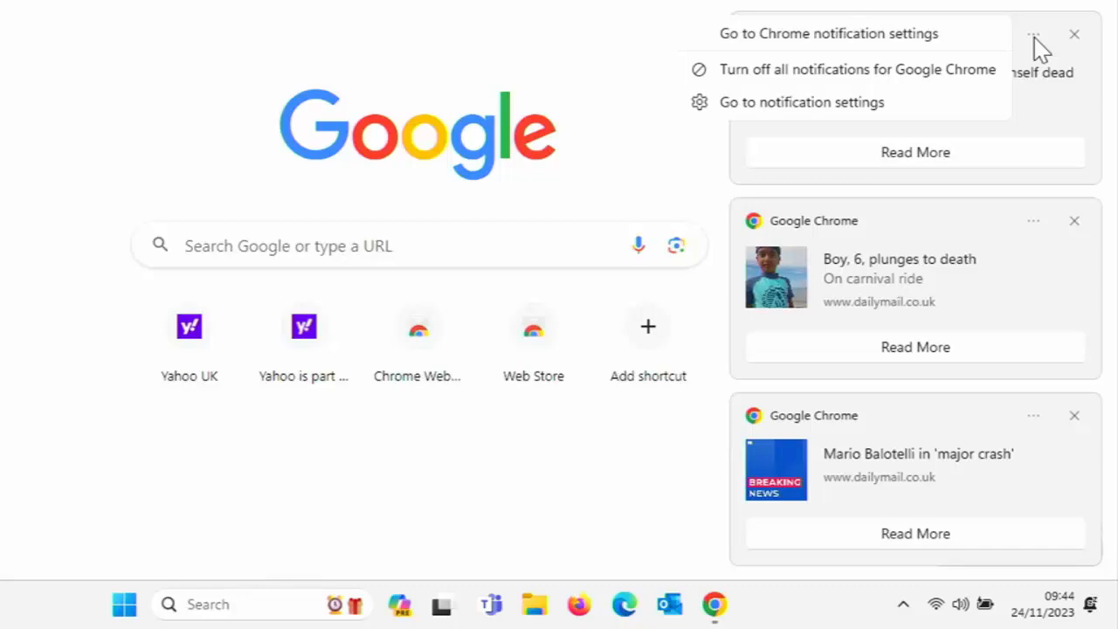
{"action": "mouse_move", "coordinate": [900, 79]}
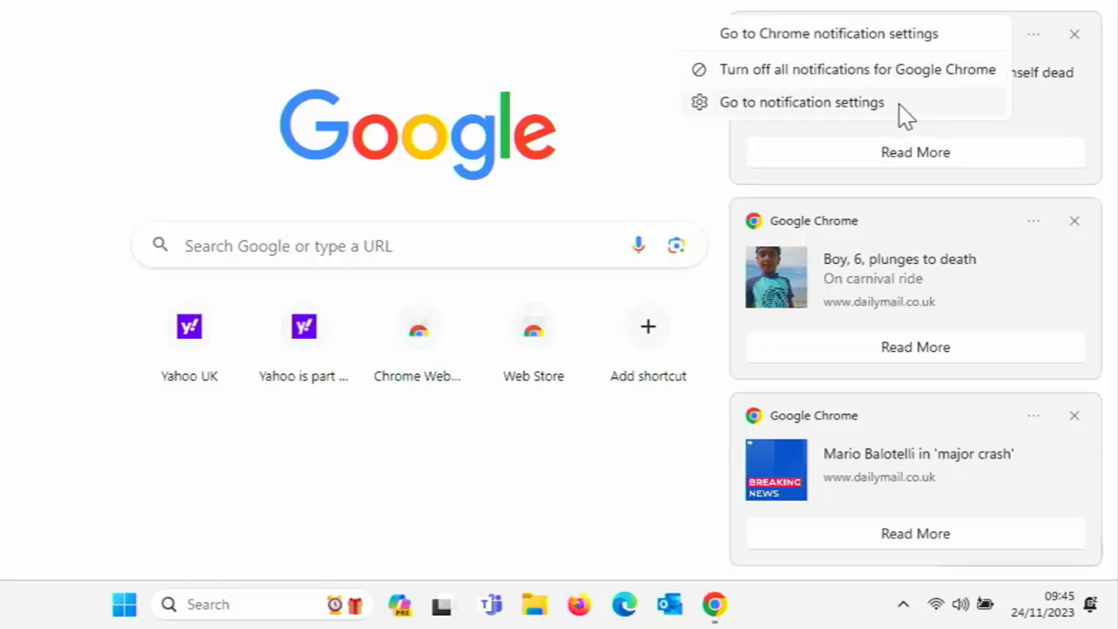
{"action": "mouse_move", "coordinate": [848, 42]}
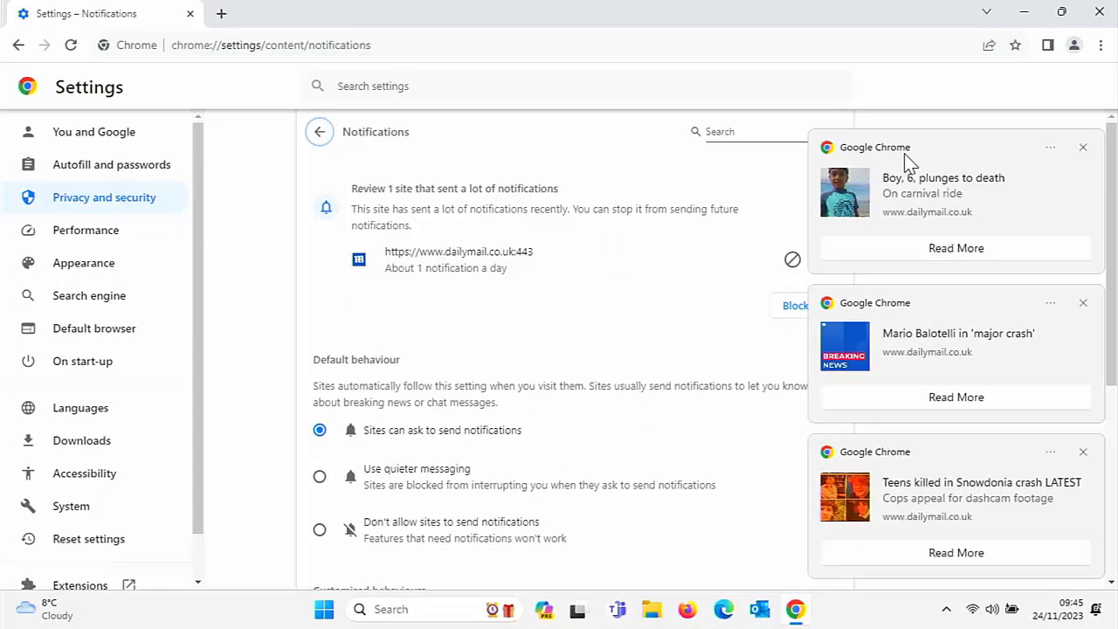
{"action": "mouse_move", "coordinate": [451, 309]}
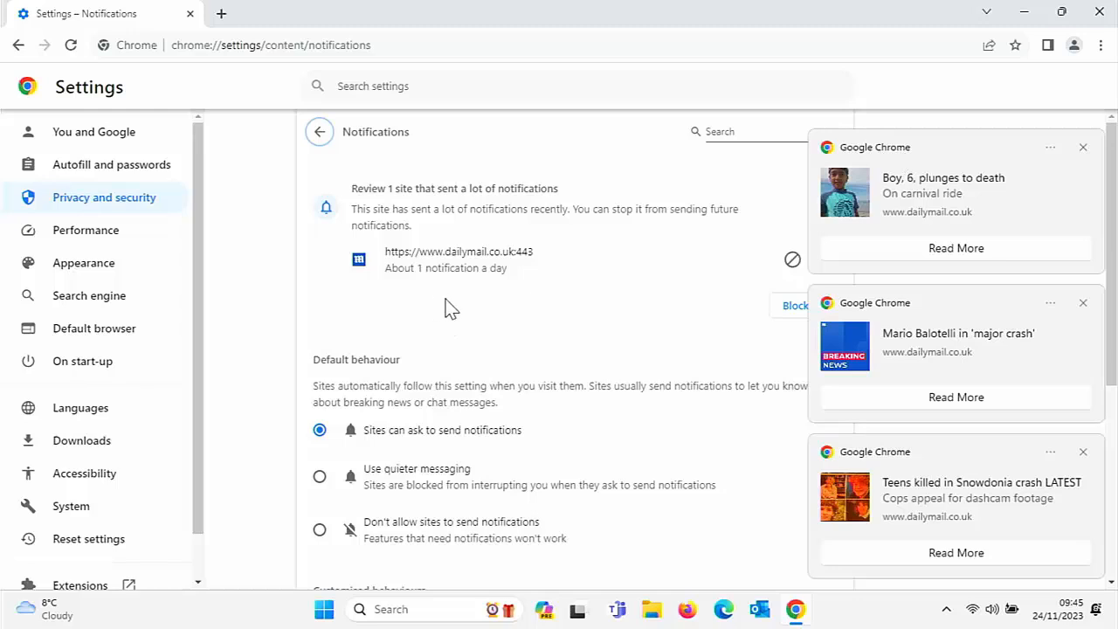
{"action": "mouse_move", "coordinate": [516, 236]}
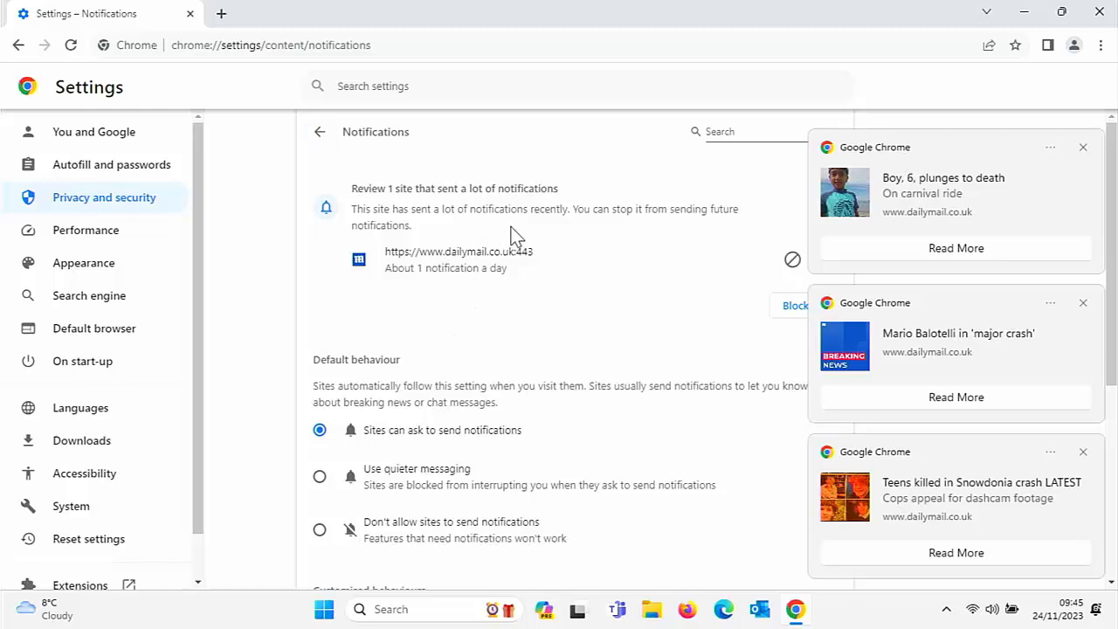
{"action": "mouse_move", "coordinate": [601, 271]}
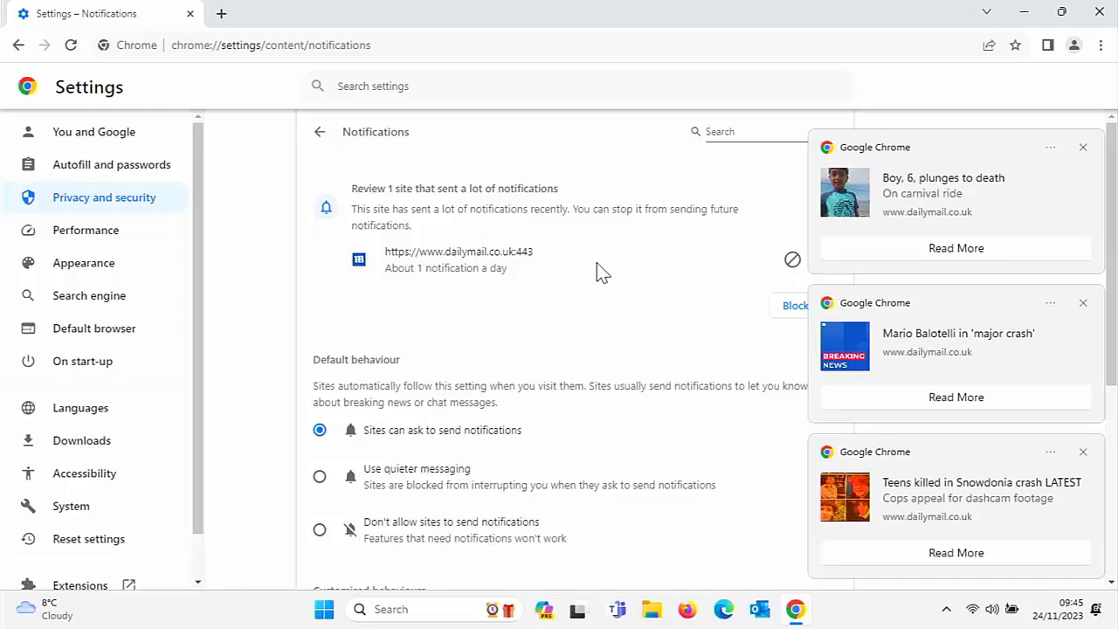
{"action": "mouse_move", "coordinate": [513, 210]}
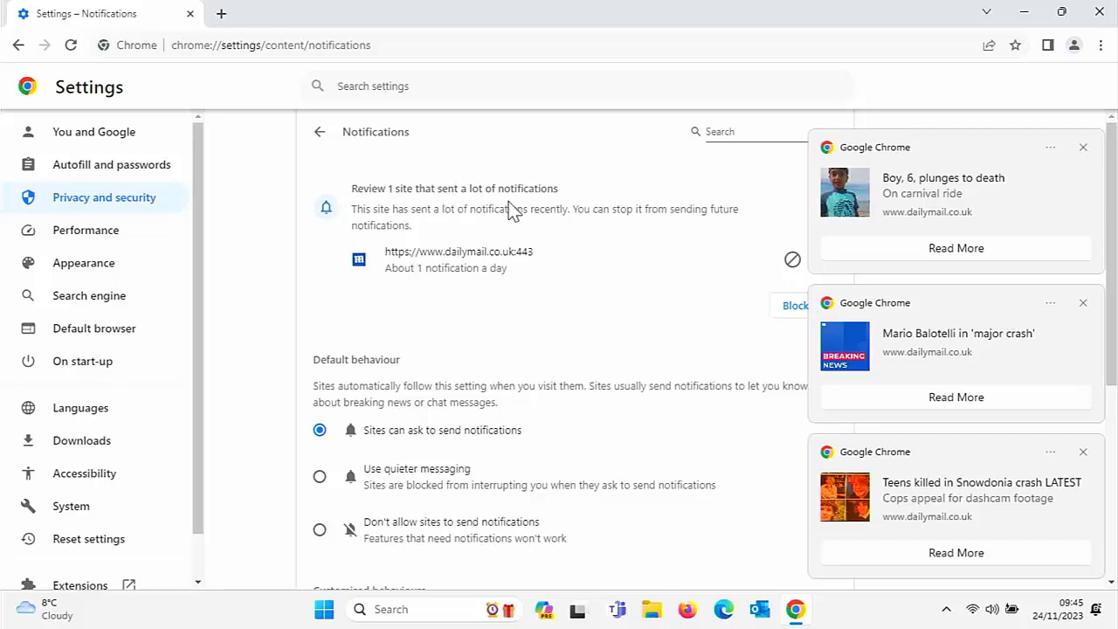
{"action": "mouse_move", "coordinate": [619, 310]}
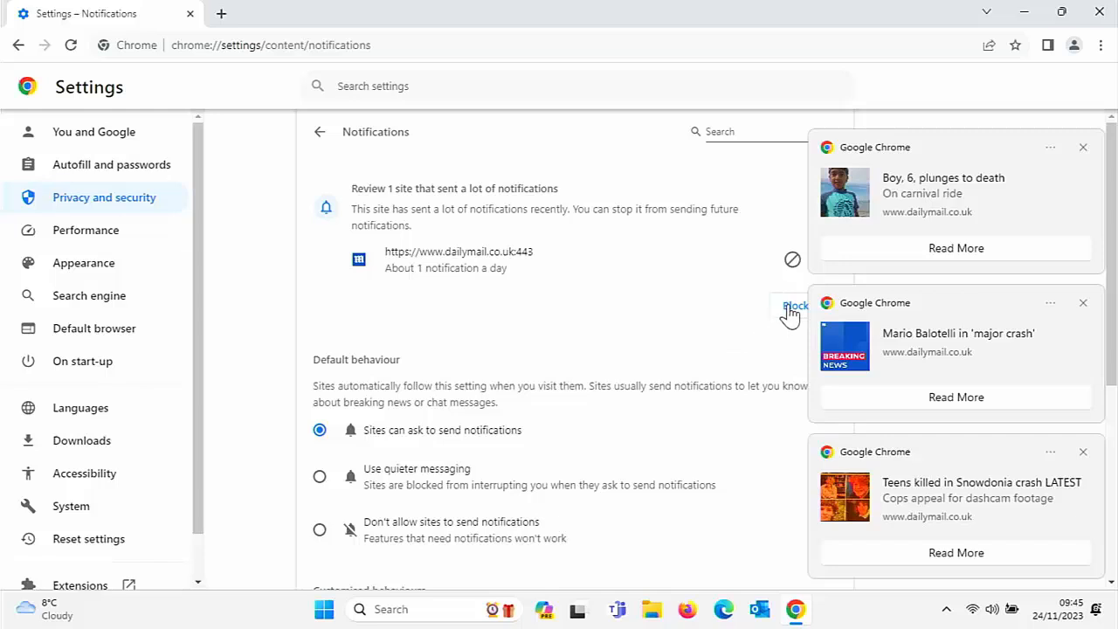
{"action": "mouse_move", "coordinate": [791, 315]}
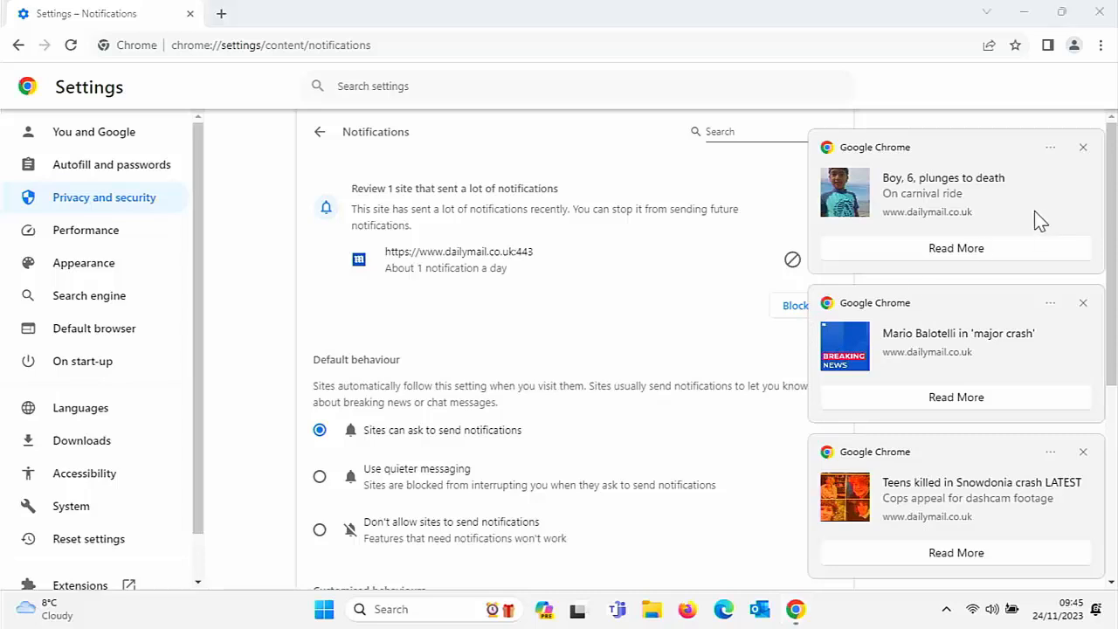
{"action": "mouse_move", "coordinate": [1084, 147]}
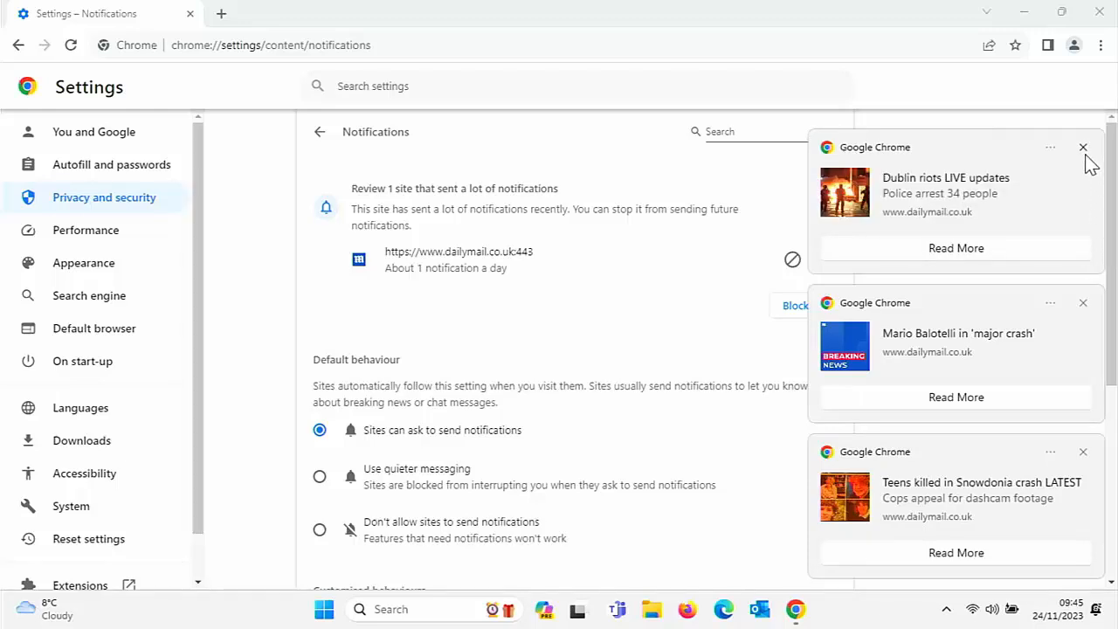
Dismiss the news pop-ups and block all notifications from dailymail.co.uk
{"action": "left_click", "coordinate": [1084, 147]}
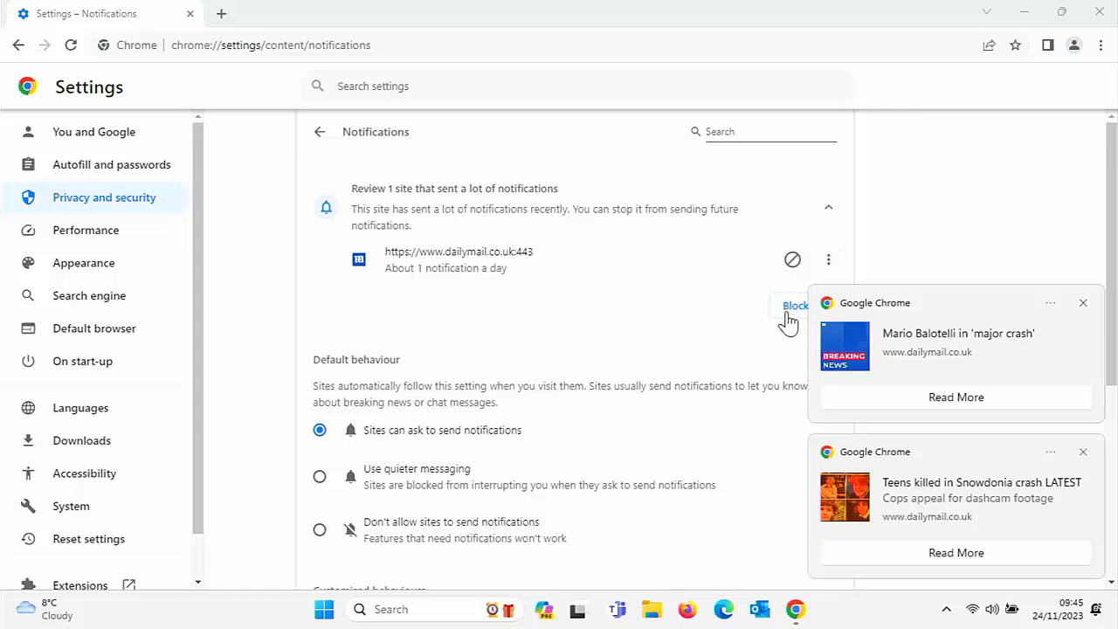
{"action": "left_click", "coordinate": [1083, 302]}
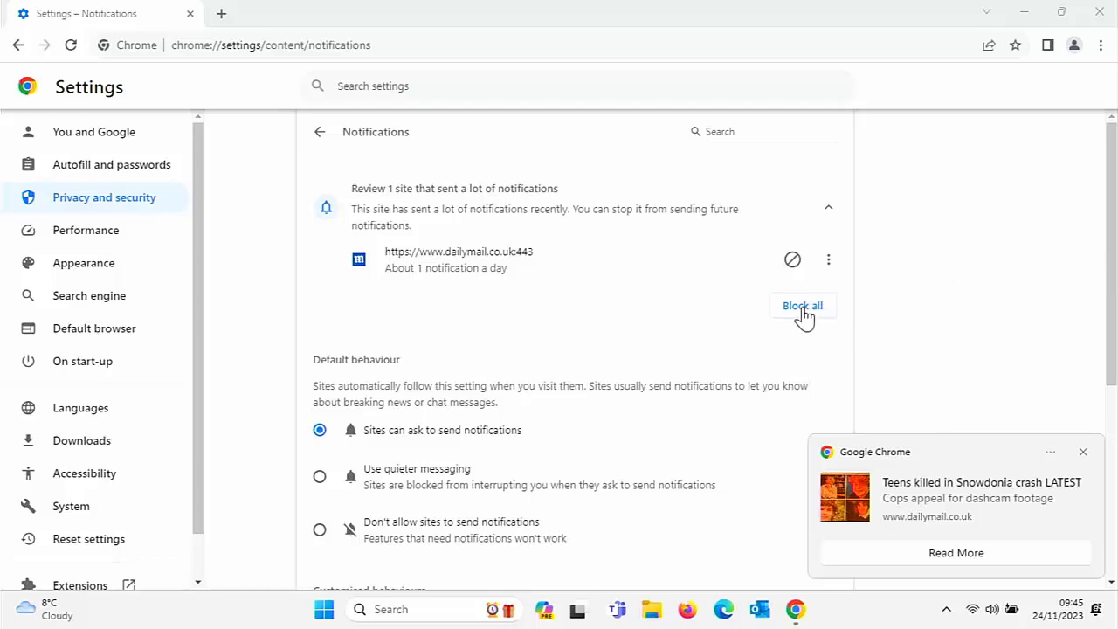
{"action": "left_click", "coordinate": [802, 305]}
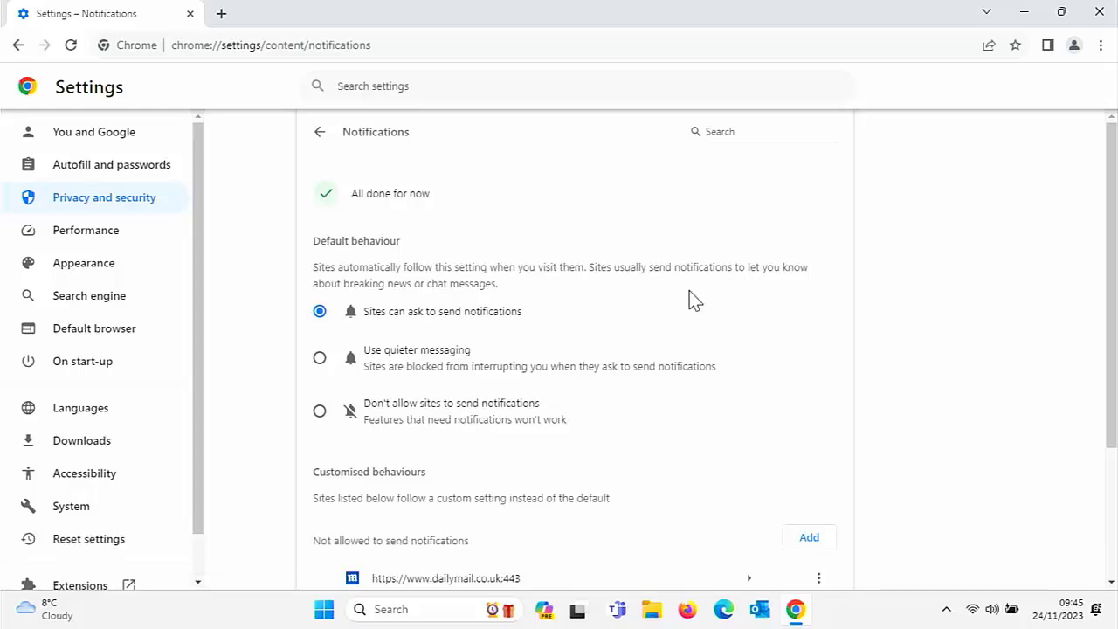
Block easeus.com and thesun.co.uk from sending notifications under Customised behaviours
{"action": "scroll", "scroll_direction": "down", "scroll_amount": 3}
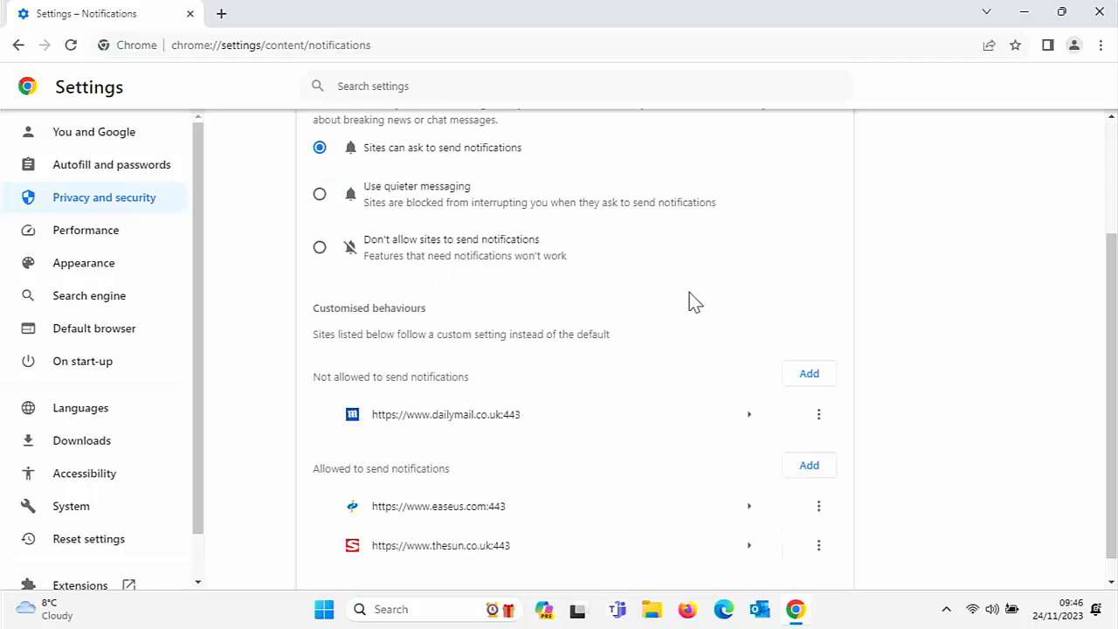
{"action": "scroll", "scroll_direction": "down", "scroll_amount": 3}
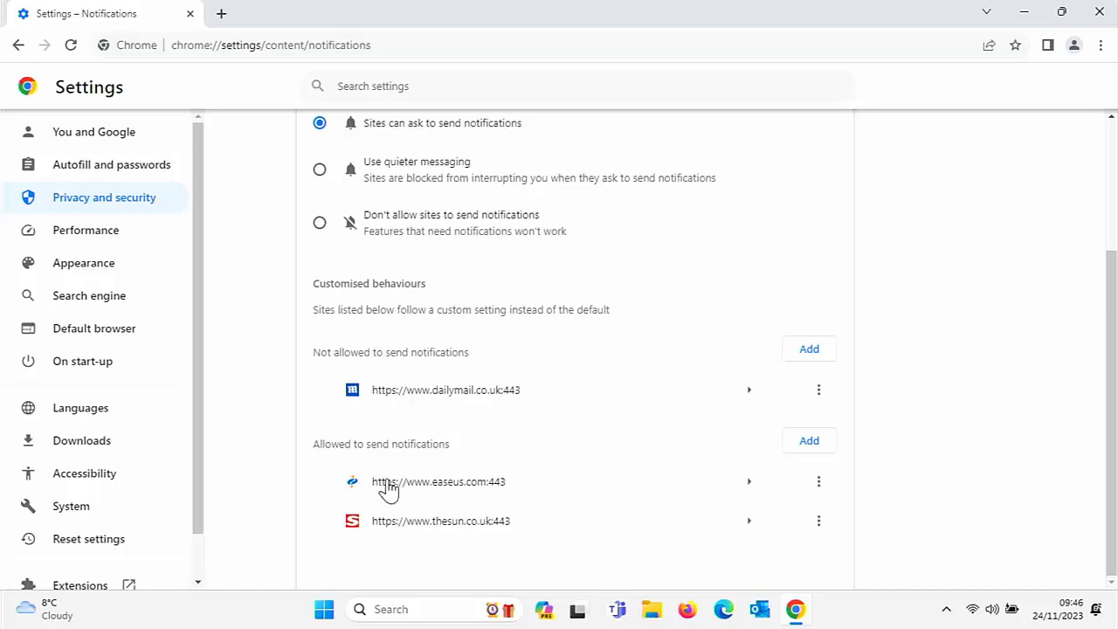
{"action": "mouse_move", "coordinate": [434, 489]}
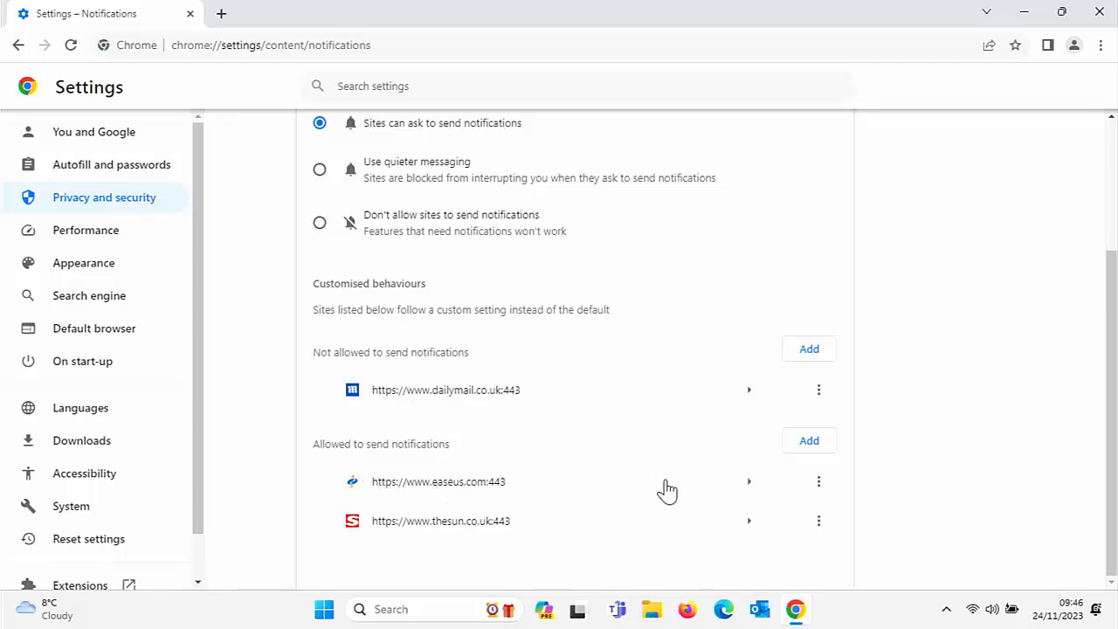
{"action": "mouse_move", "coordinate": [819, 481]}
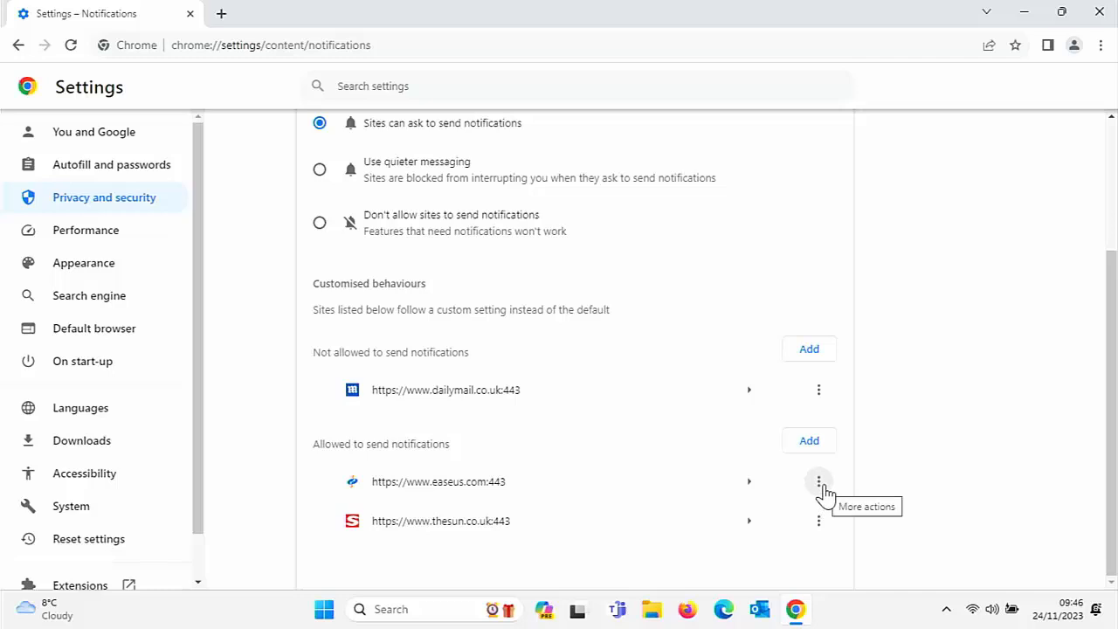
{"action": "left_click", "coordinate": [818, 482]}
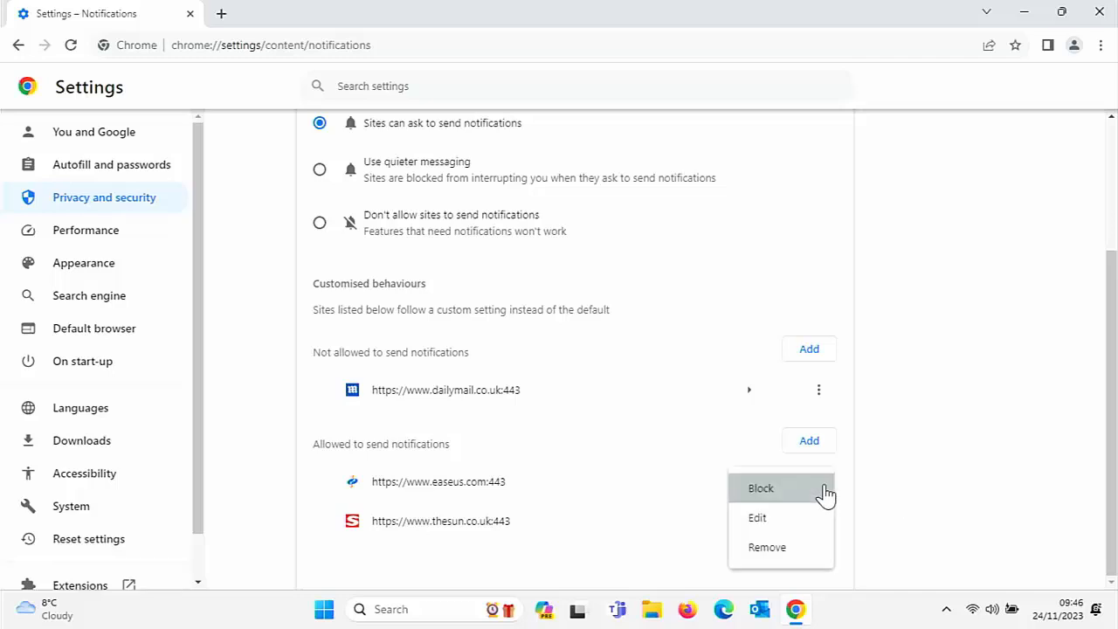
{"action": "mouse_move", "coordinate": [798, 496]}
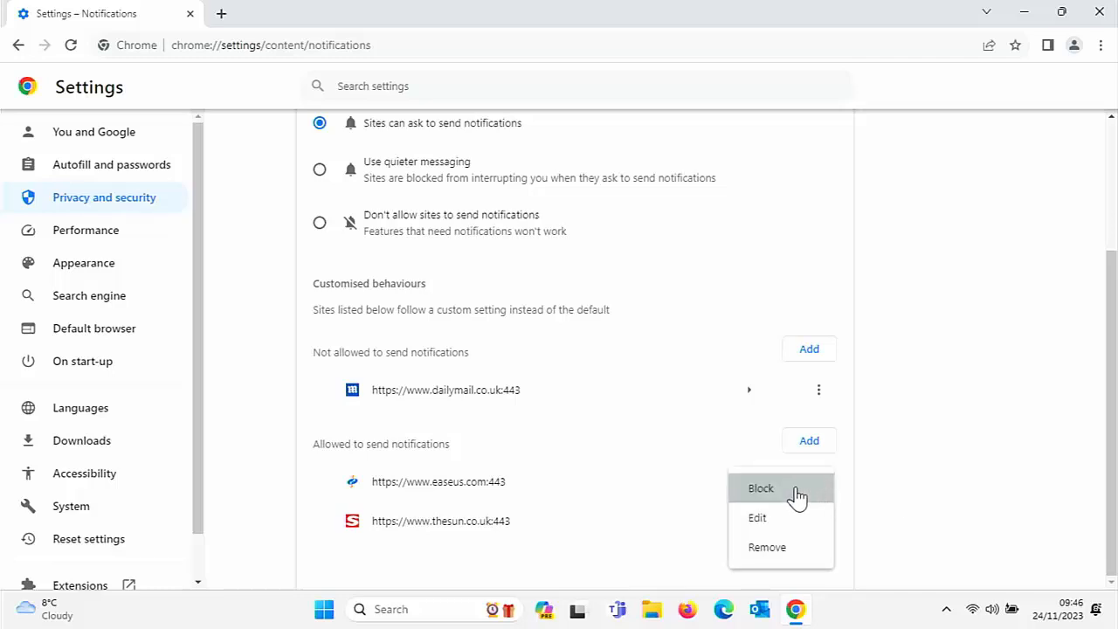
{"action": "left_click", "coordinate": [760, 488]}
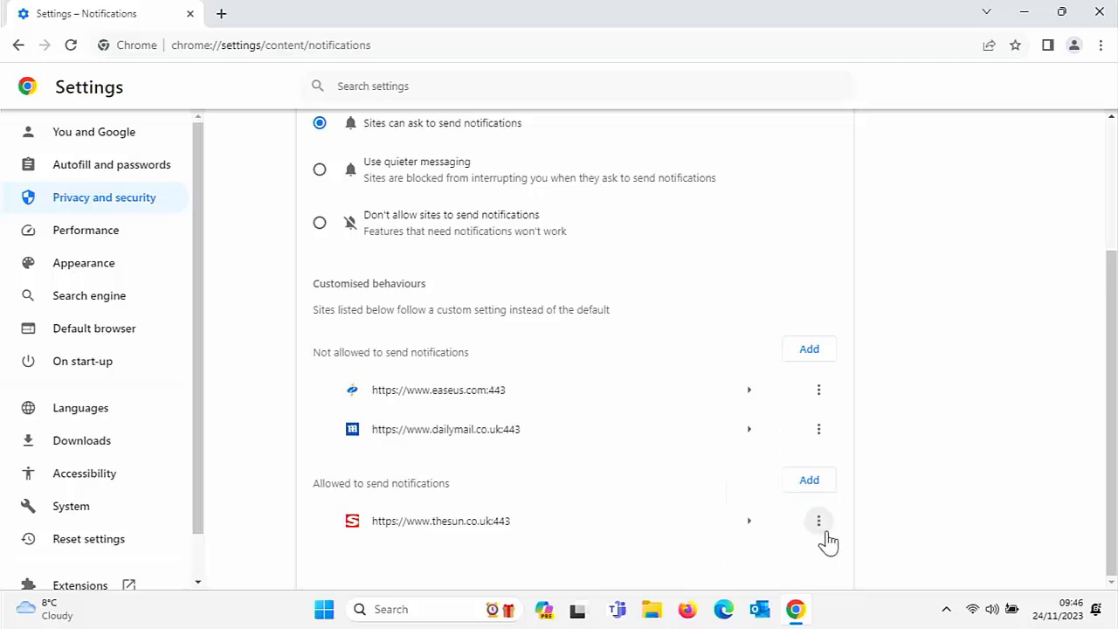
{"action": "left_click", "coordinate": [819, 429]}
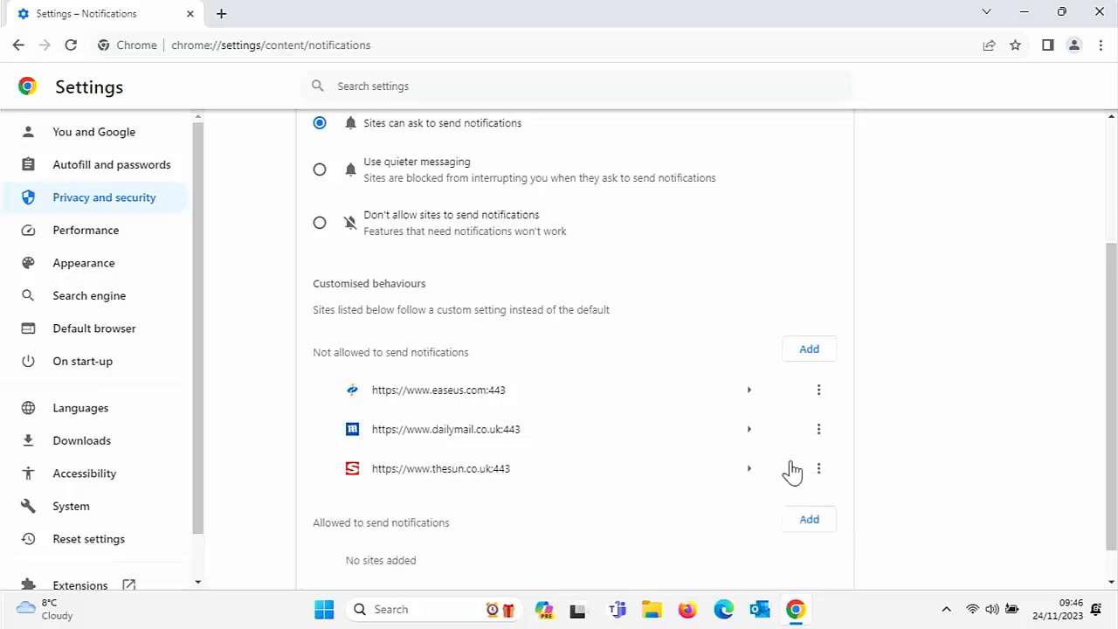
{"action": "scroll", "scroll_direction": "down", "scroll_amount": 3}
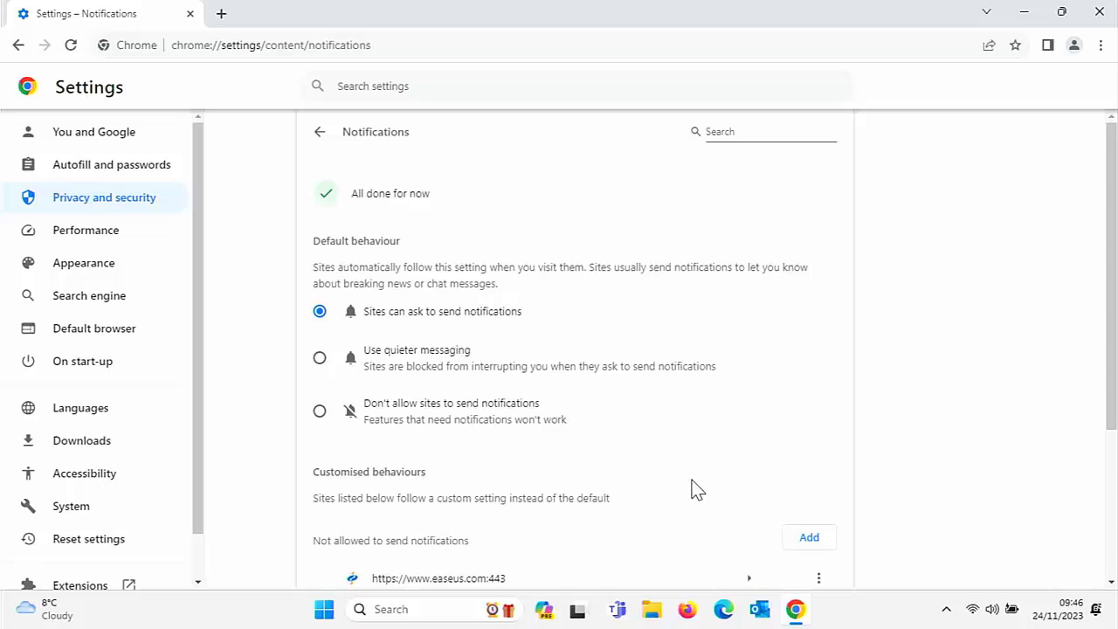
{"action": "mouse_move", "coordinate": [873, 471]}
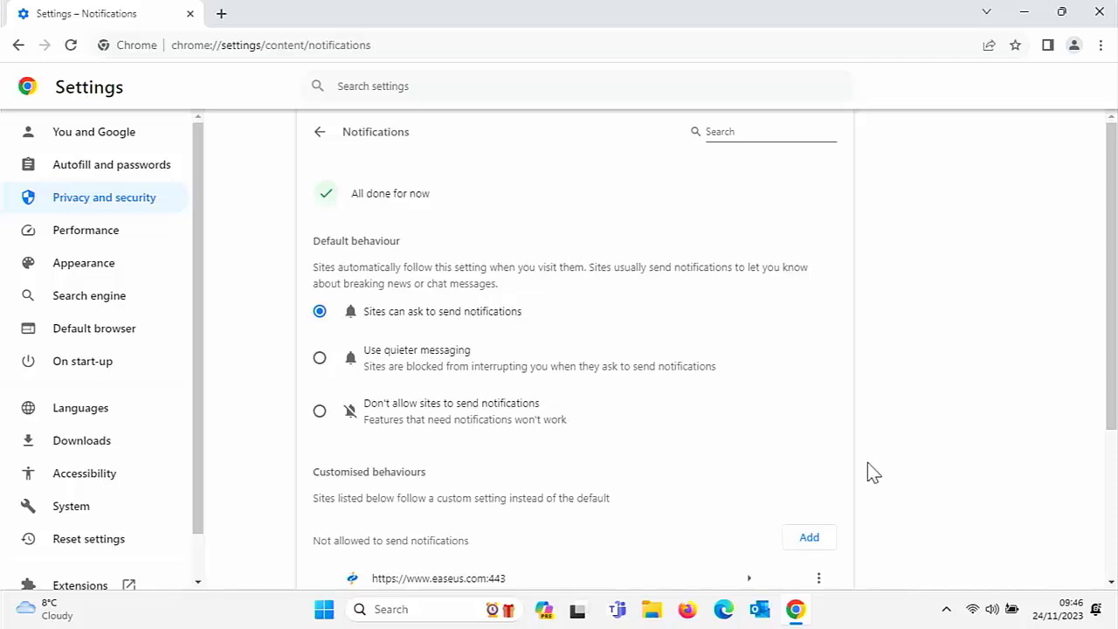
{"action": "mouse_move", "coordinate": [428, 338]}
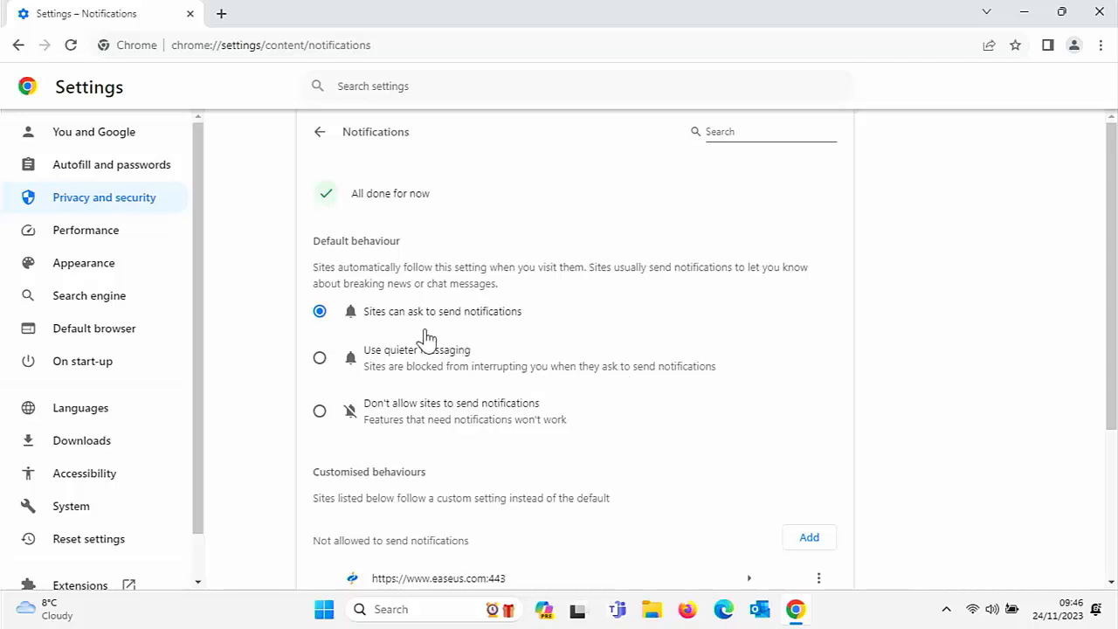
{"action": "mouse_move", "coordinate": [325, 363]}
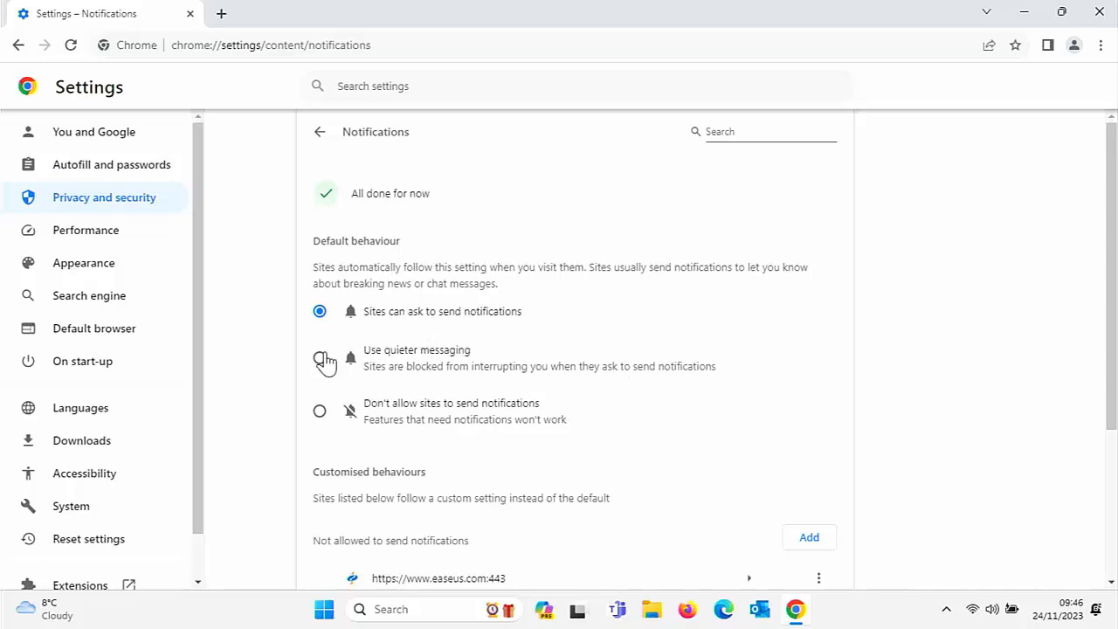
Set Chrome's default notification behaviour to 'Don't allow sites to send notifications'
{"action": "left_click", "coordinate": [319, 360]}
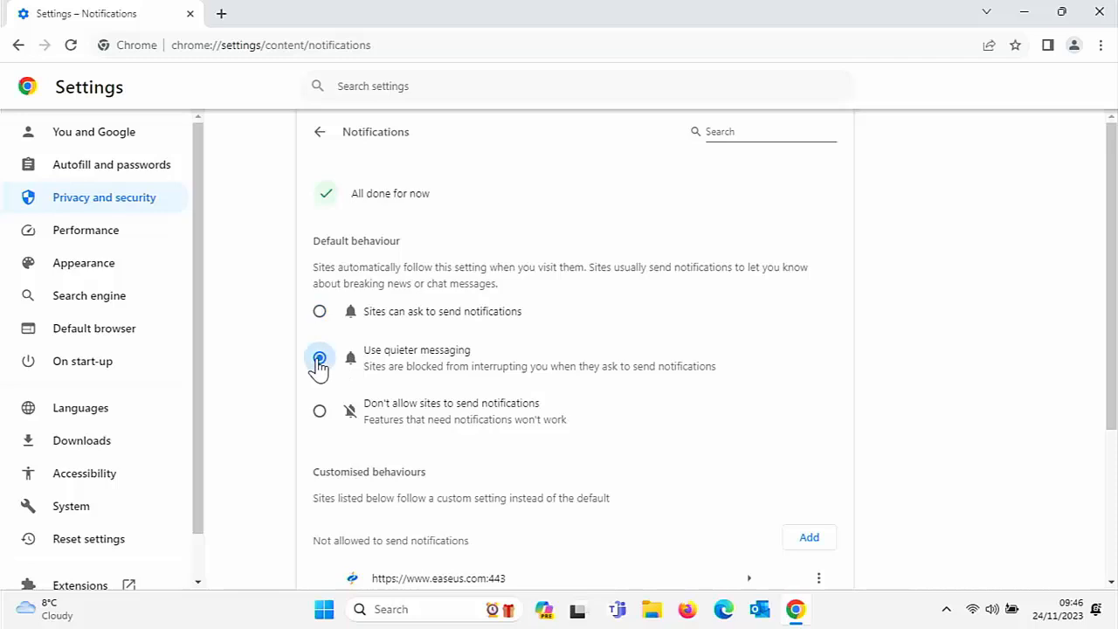
{"action": "left_click", "coordinate": [319, 359]}
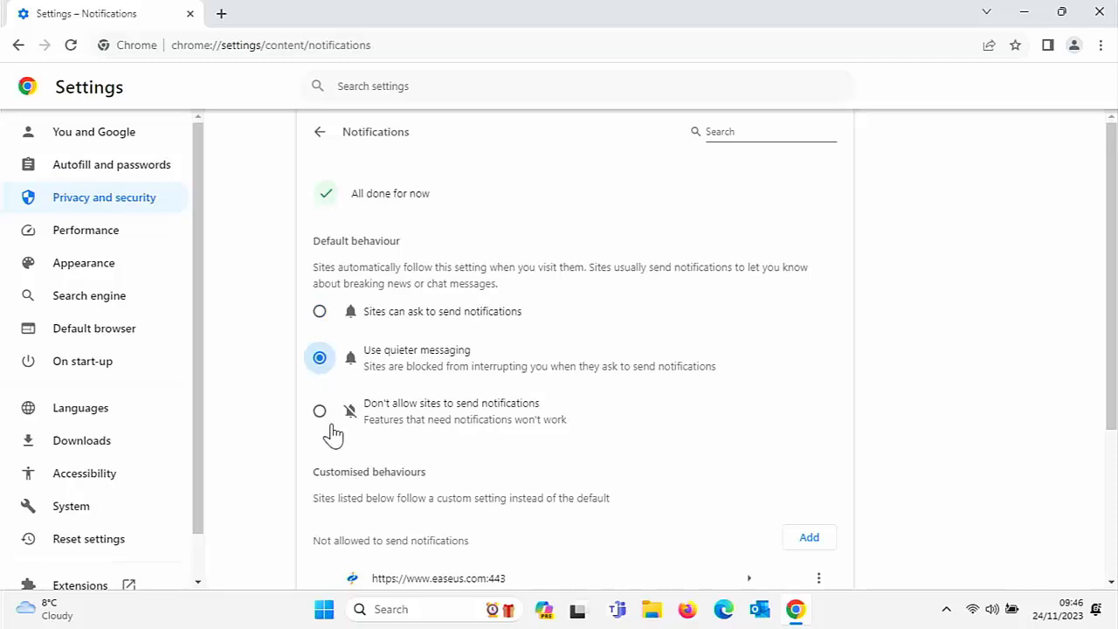
{"action": "mouse_move", "coordinate": [387, 413]}
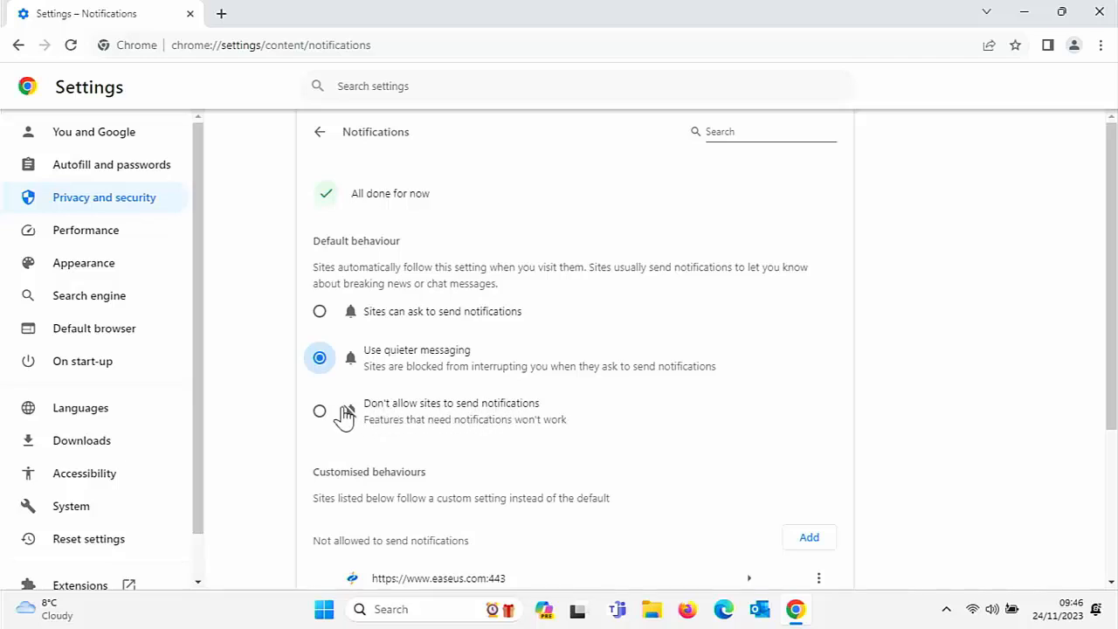
{"action": "left_click", "coordinate": [320, 412]}
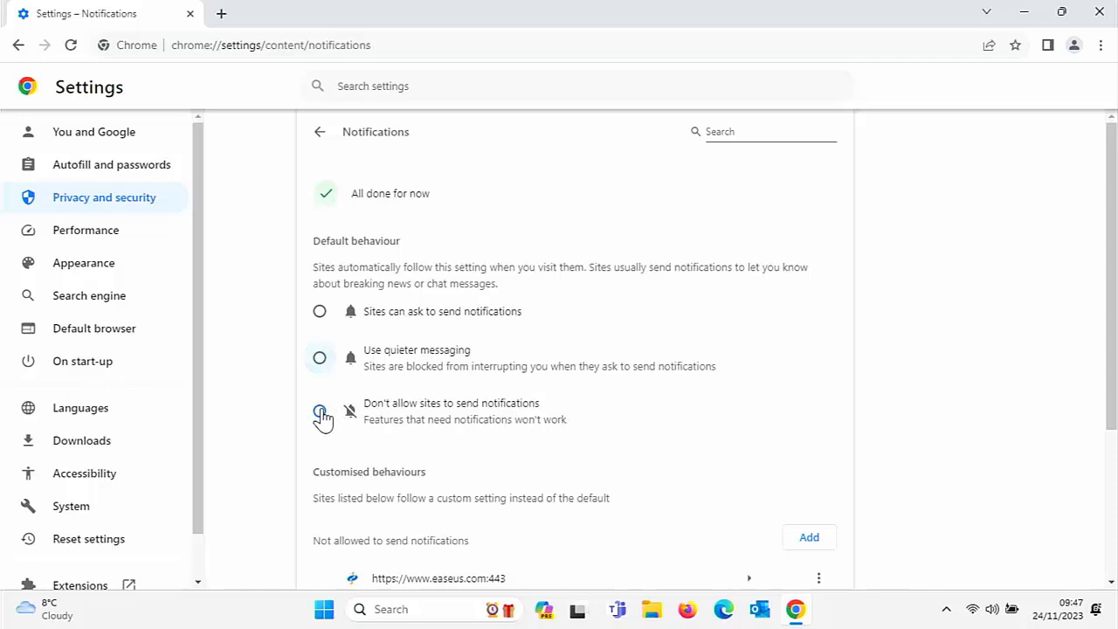
{"action": "left_click", "coordinate": [320, 411]}
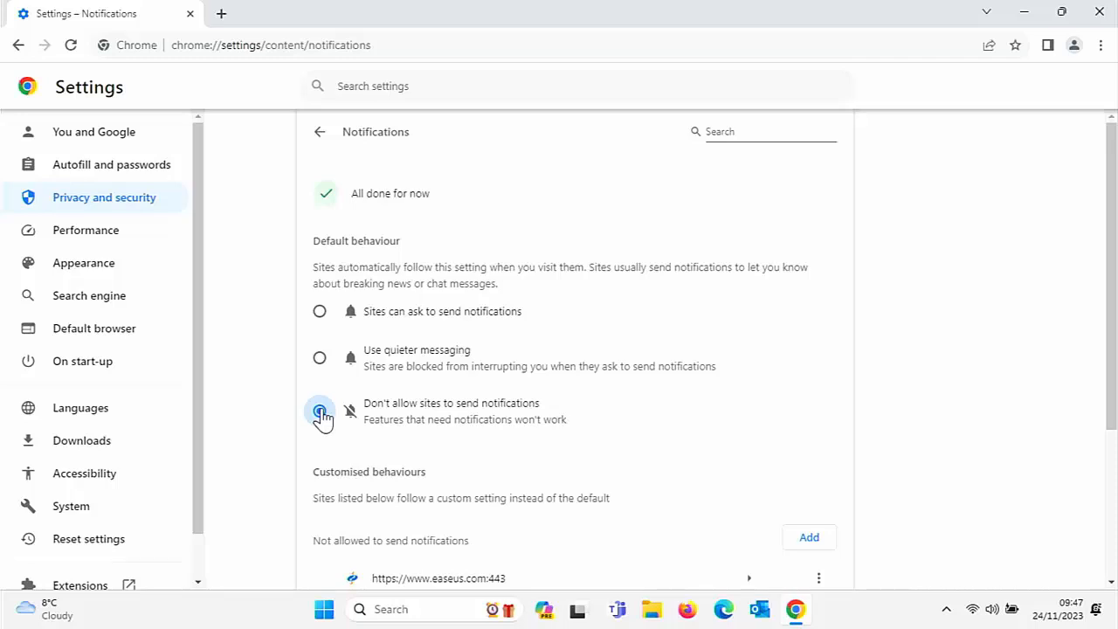
{"action": "left_click", "coordinate": [320, 311]}
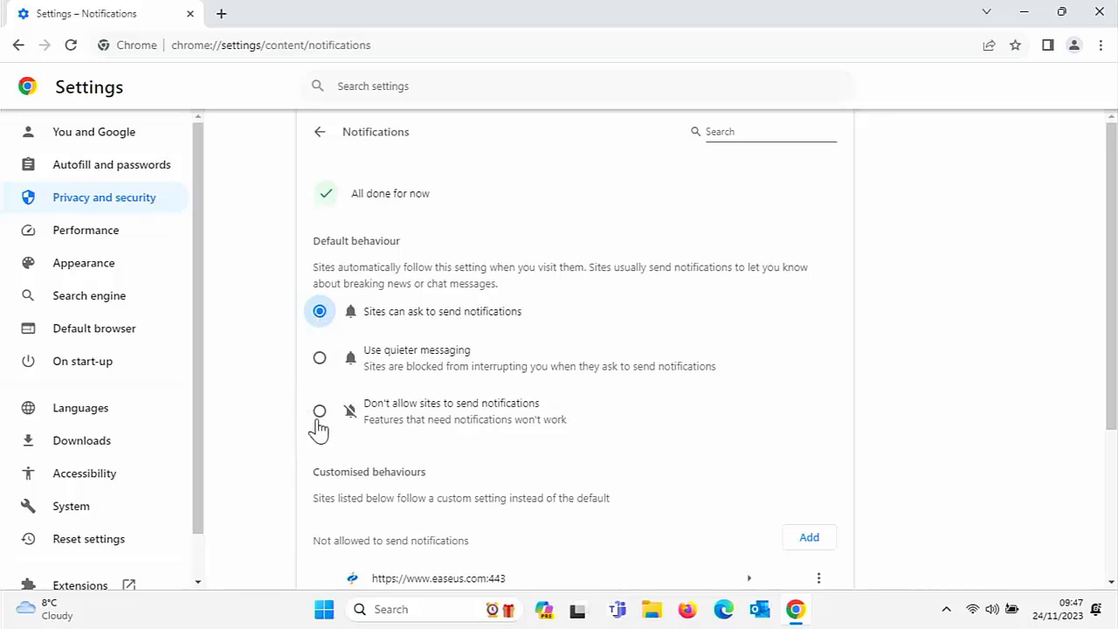
{"action": "left_click", "coordinate": [320, 411]}
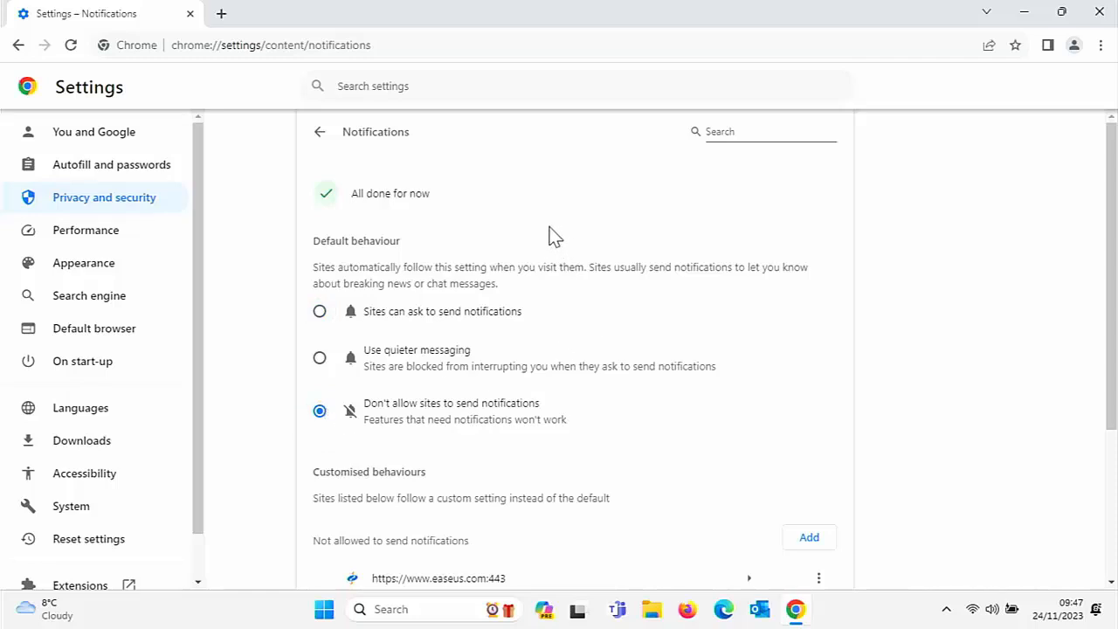
{"action": "left_click", "coordinate": [320, 132]}
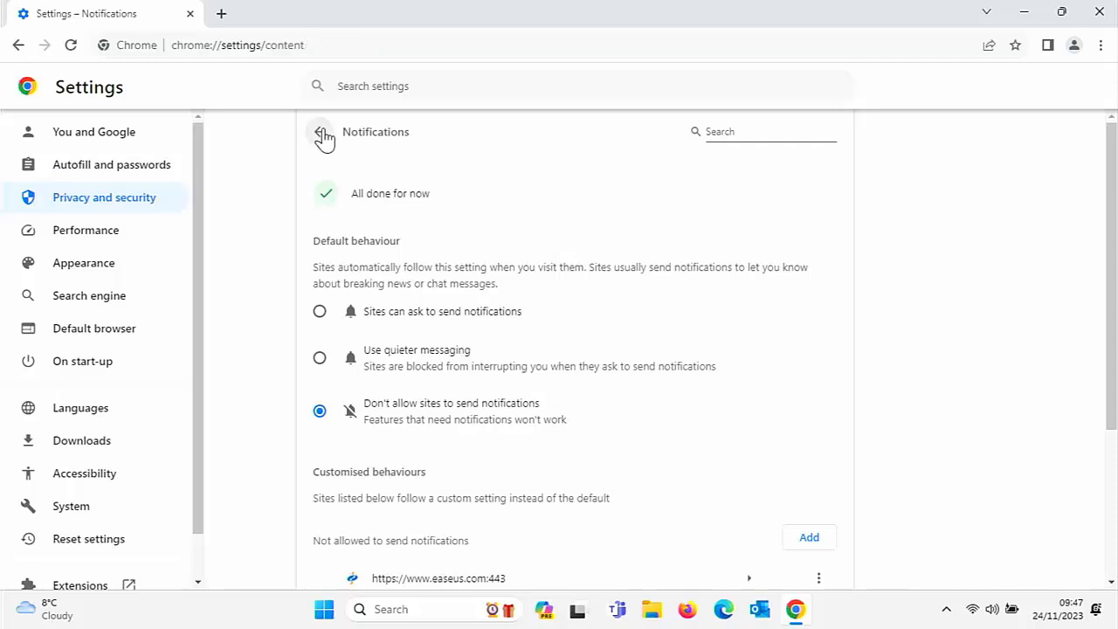
{"action": "left_click", "coordinate": [320, 132]}
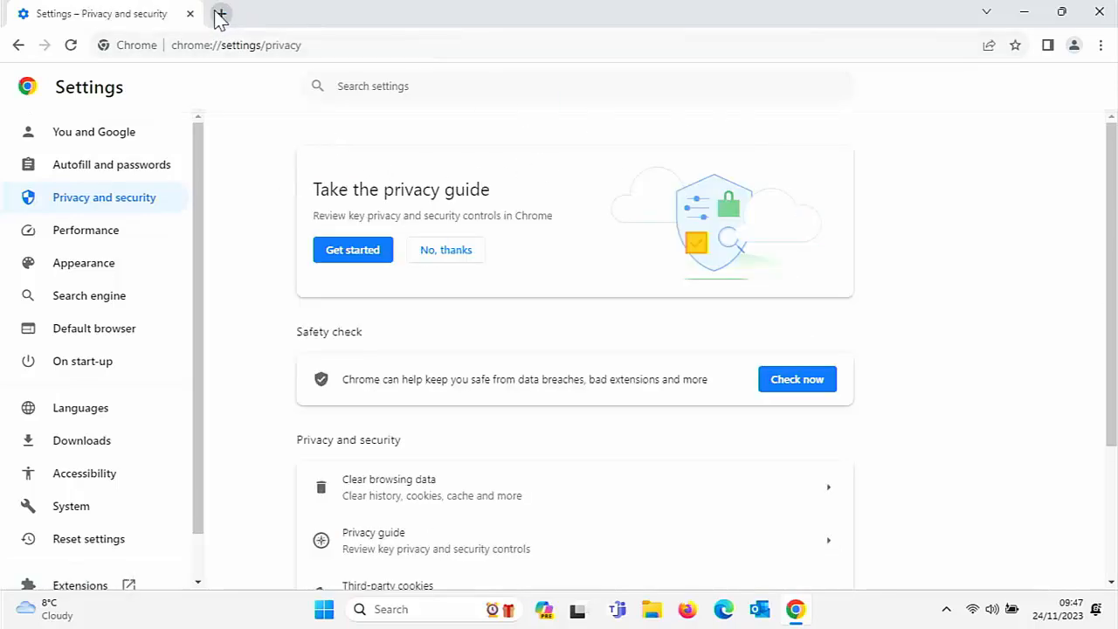
{"action": "left_click", "coordinate": [220, 13]}
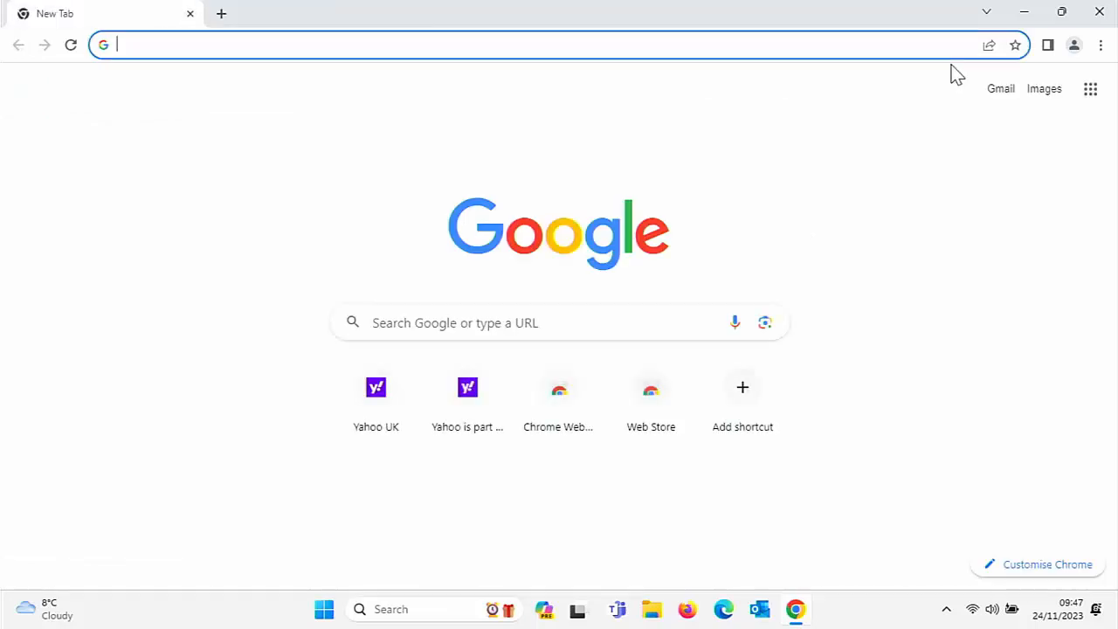
{"action": "left_click", "coordinate": [1101, 45]}
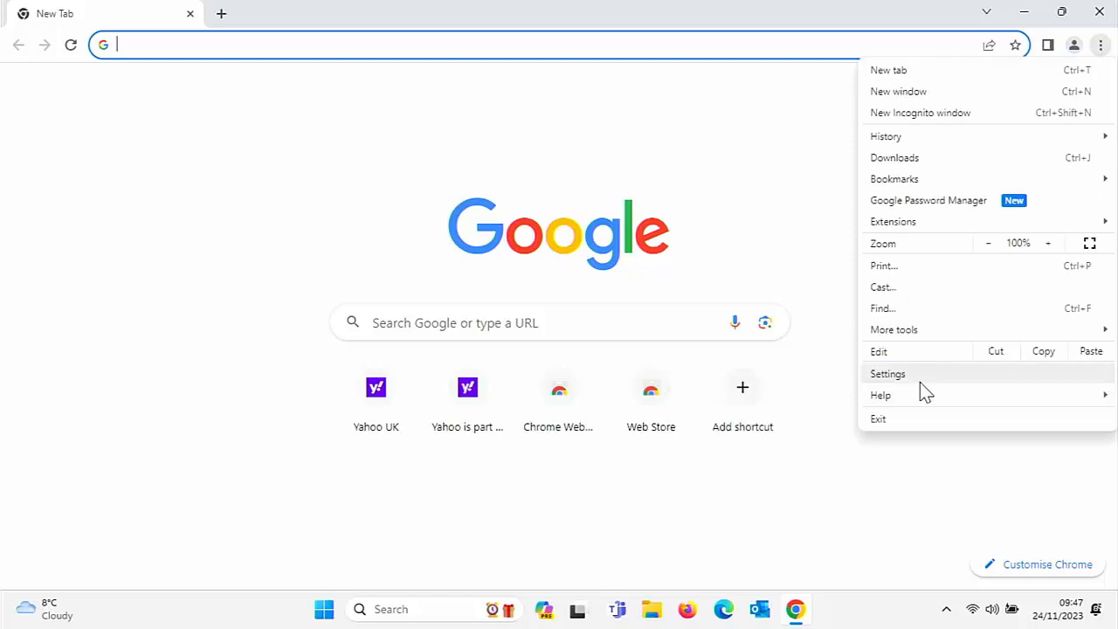
{"action": "left_click", "coordinate": [887, 373]}
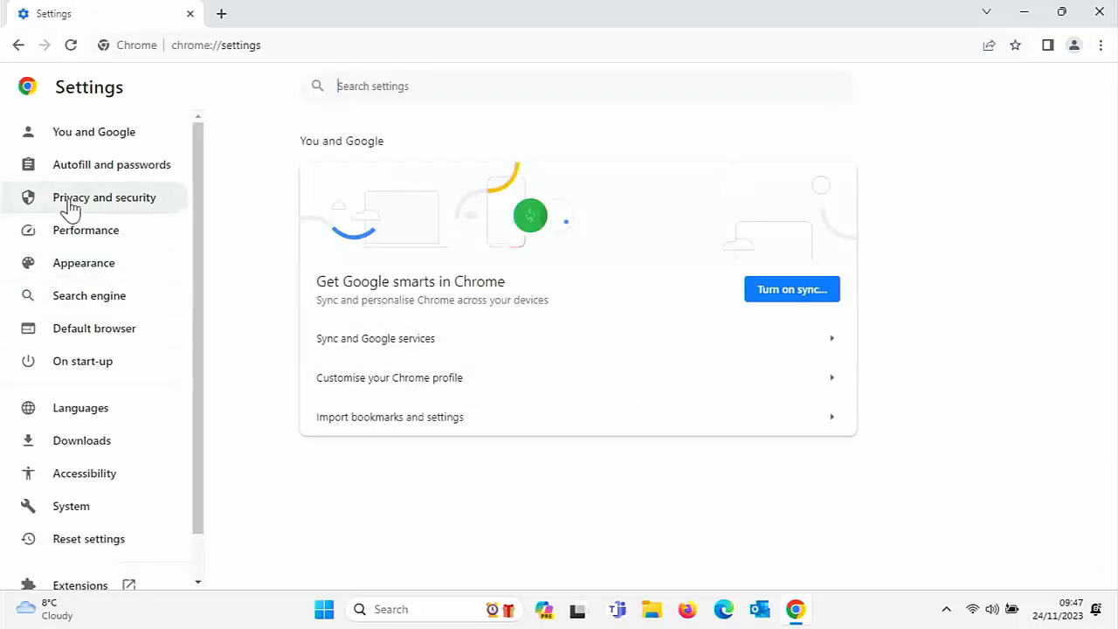
{"action": "left_click", "coordinate": [103, 197]}
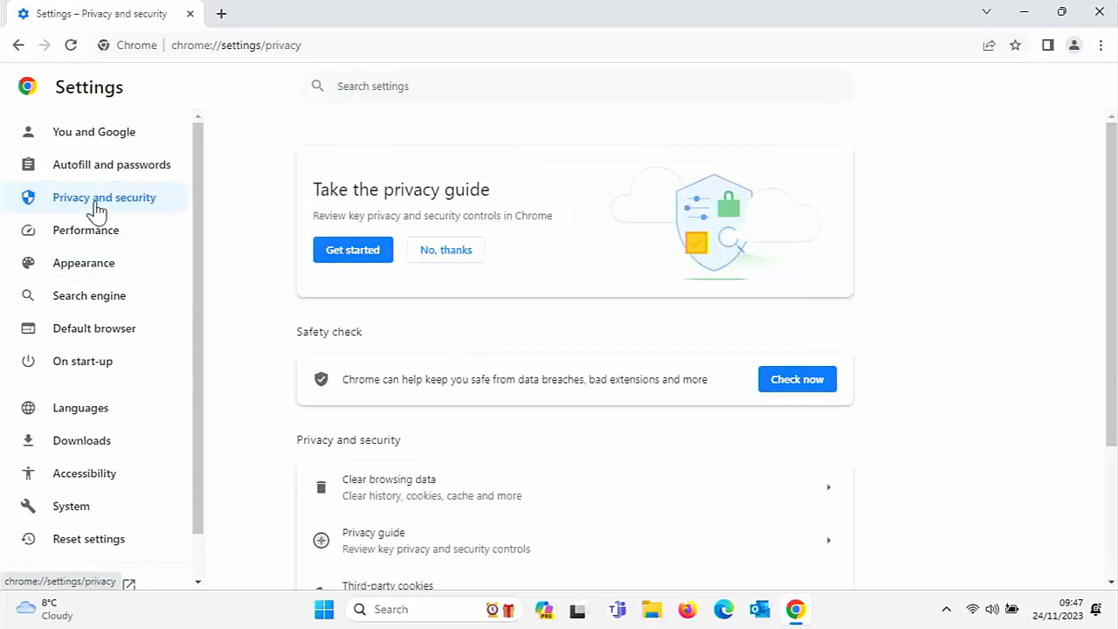
{"action": "scroll", "scroll_direction": "down", "scroll_amount": 3}
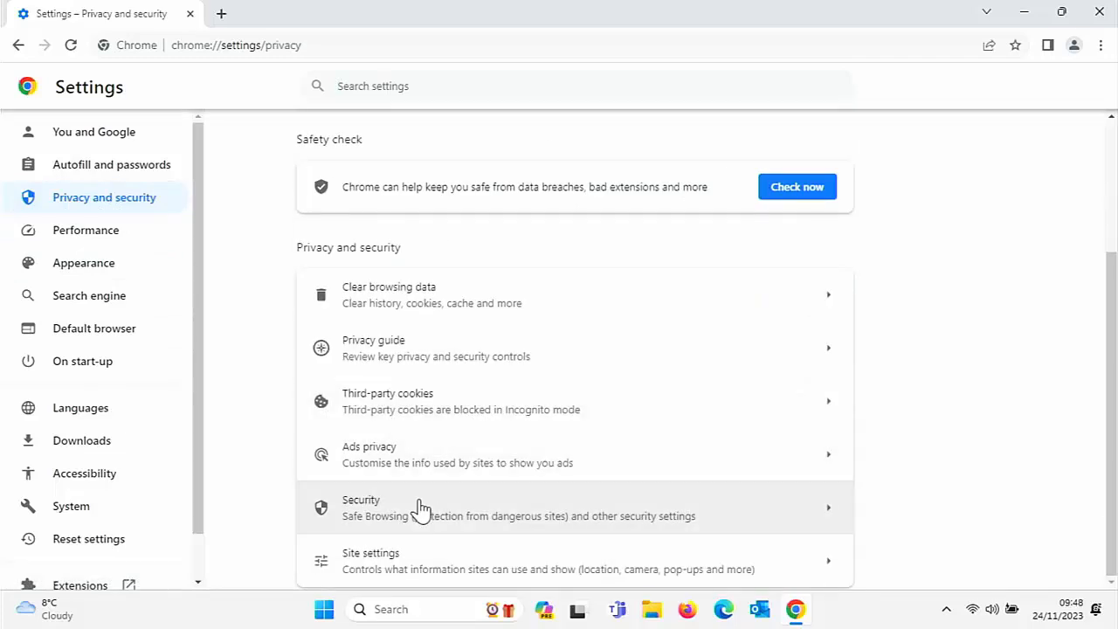
{"action": "left_click", "coordinate": [371, 560]}
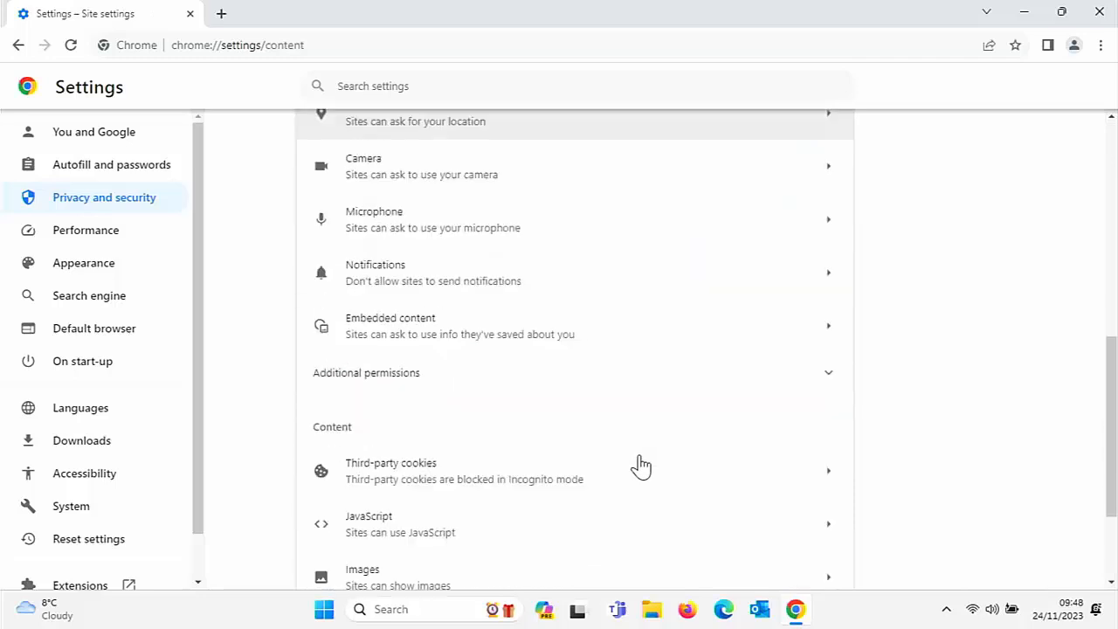
{"action": "mouse_move", "coordinate": [476, 280]}
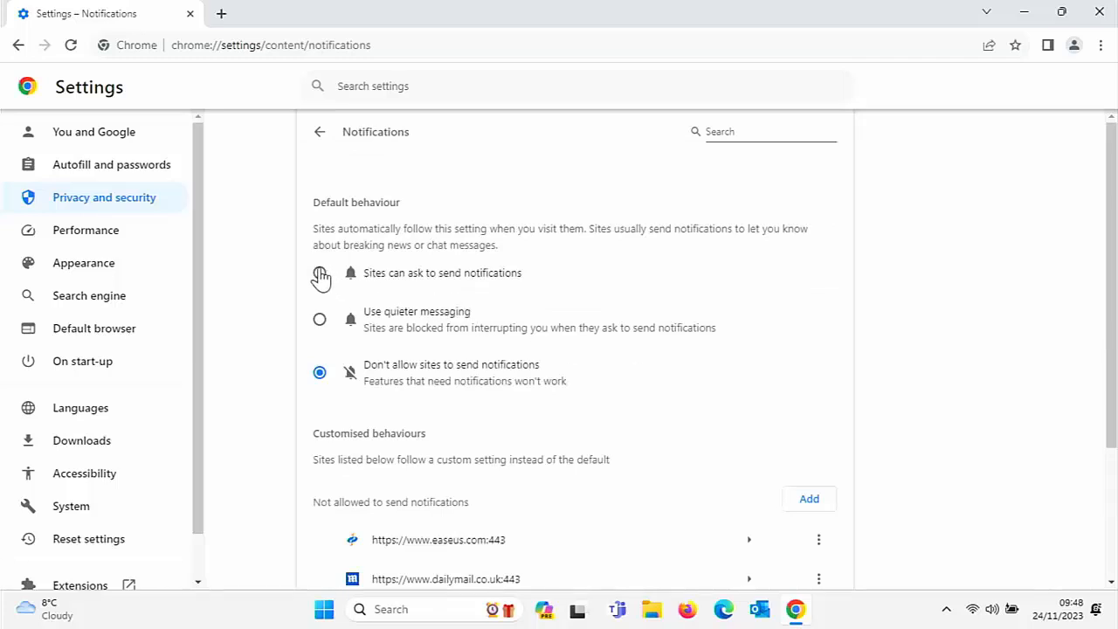
Let sites ask by default, allow easeus.com, then remove it from the allowed list
{"action": "left_click", "coordinate": [320, 273]}
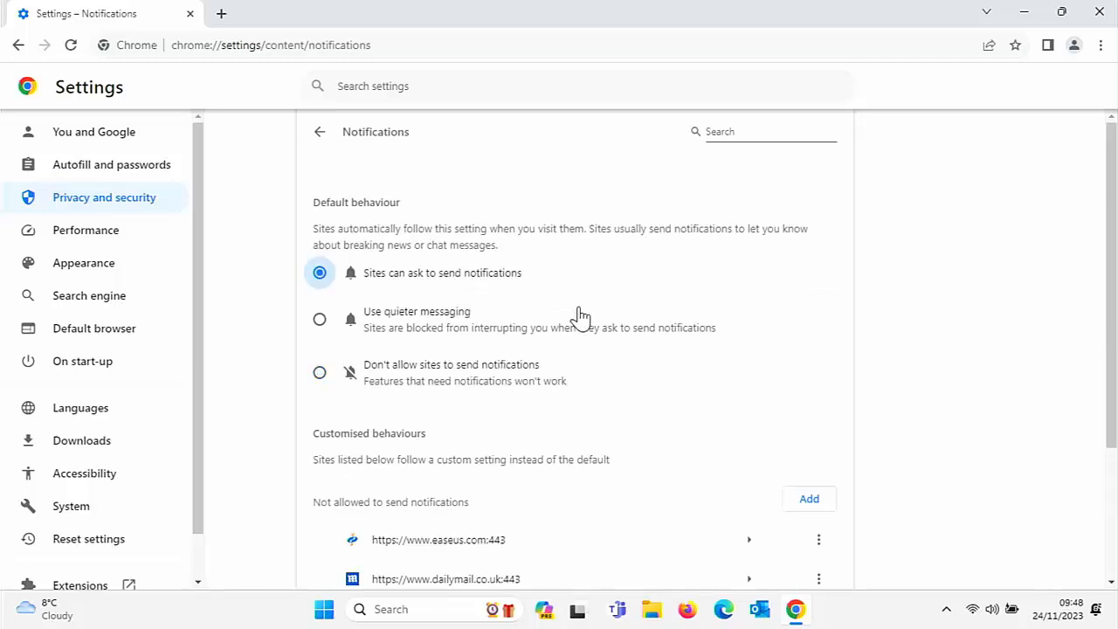
{"action": "mouse_move", "coordinate": [533, 375]}
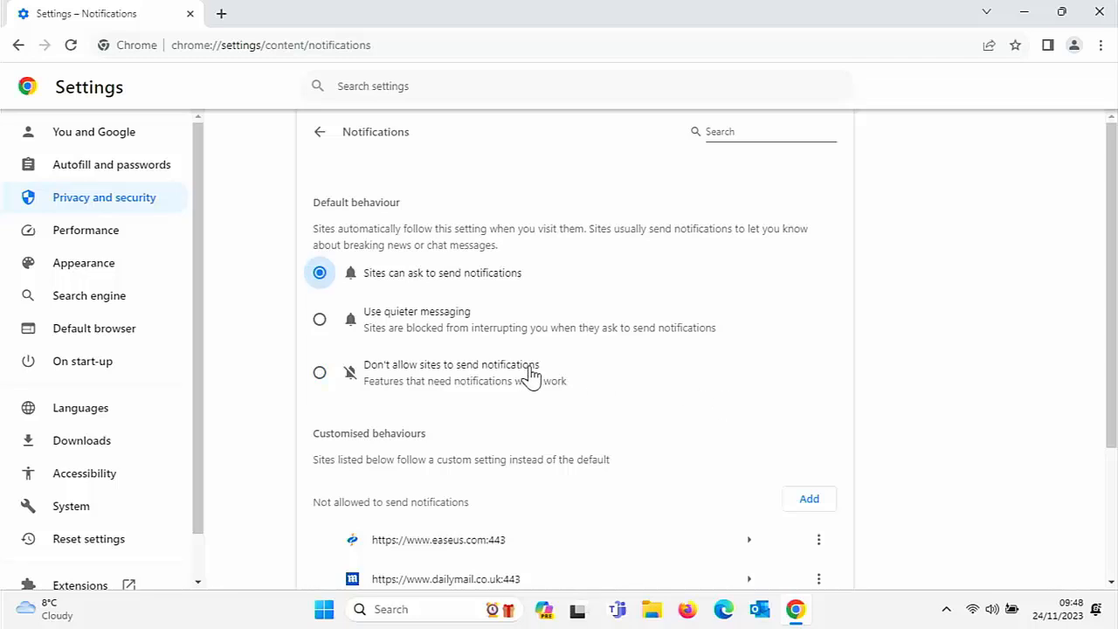
{"action": "scroll", "scroll_direction": "down", "scroll_amount": 3}
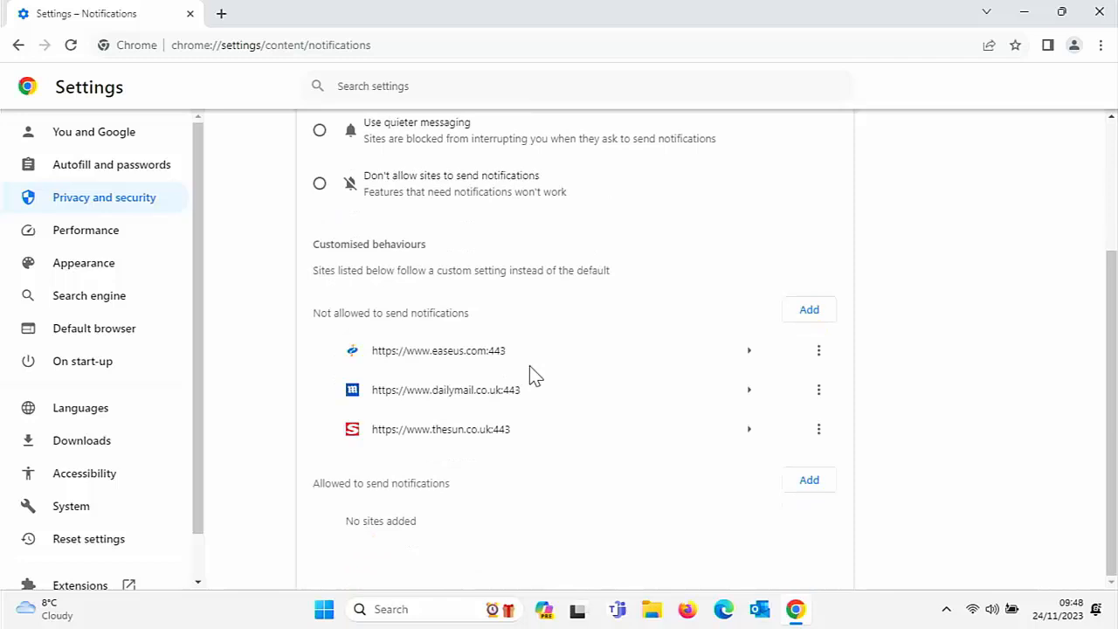
{"action": "mouse_move", "coordinate": [546, 387]}
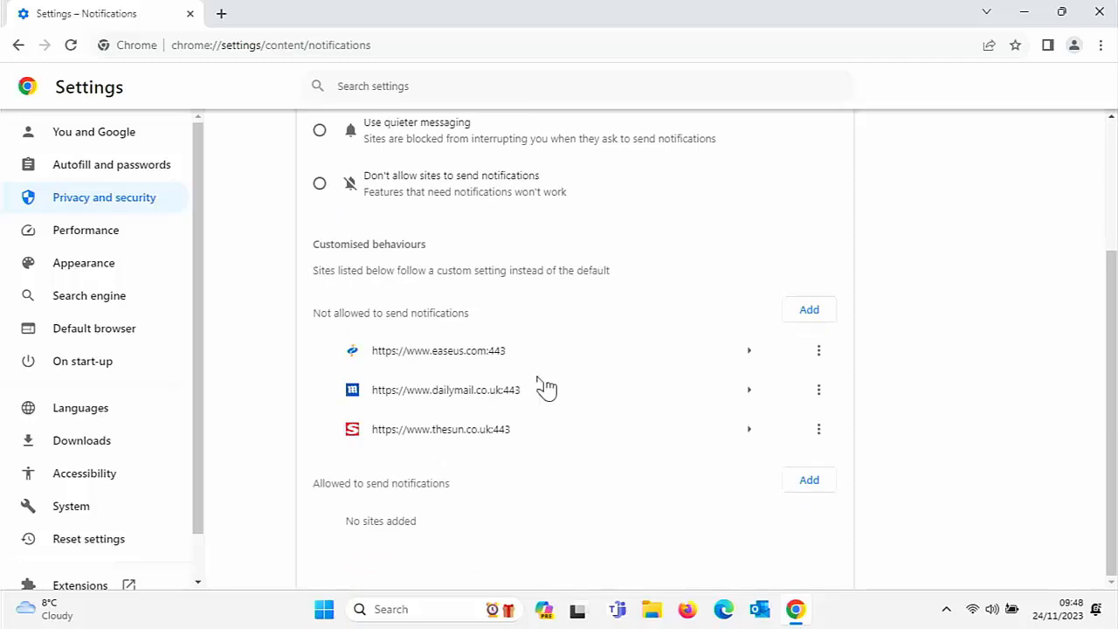
{"action": "left_click", "coordinate": [819, 351]}
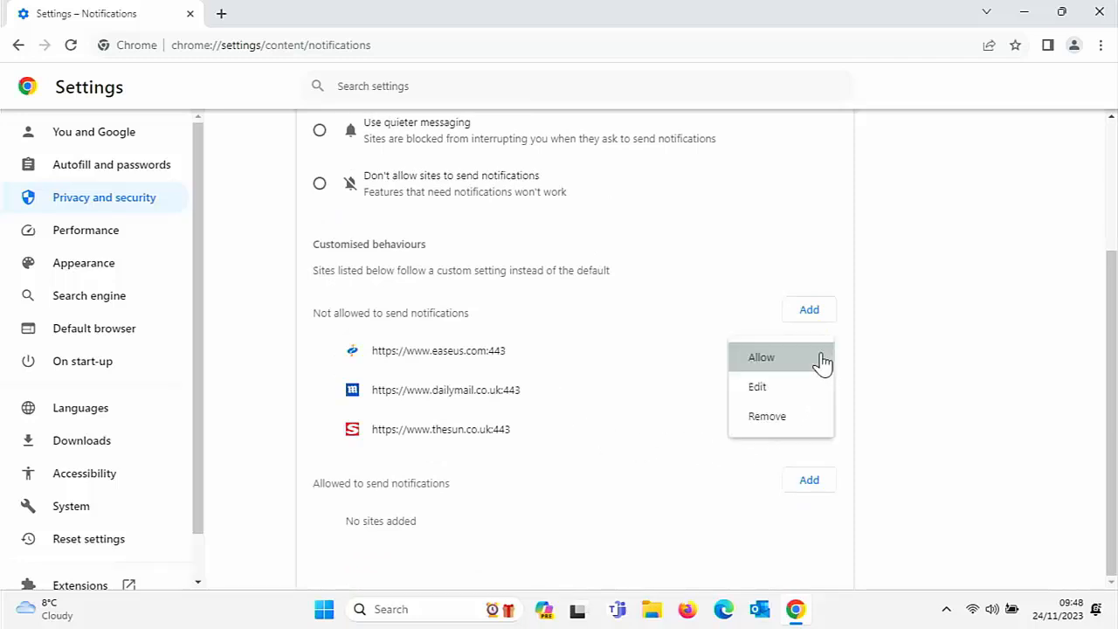
{"action": "mouse_move", "coordinate": [786, 365]}
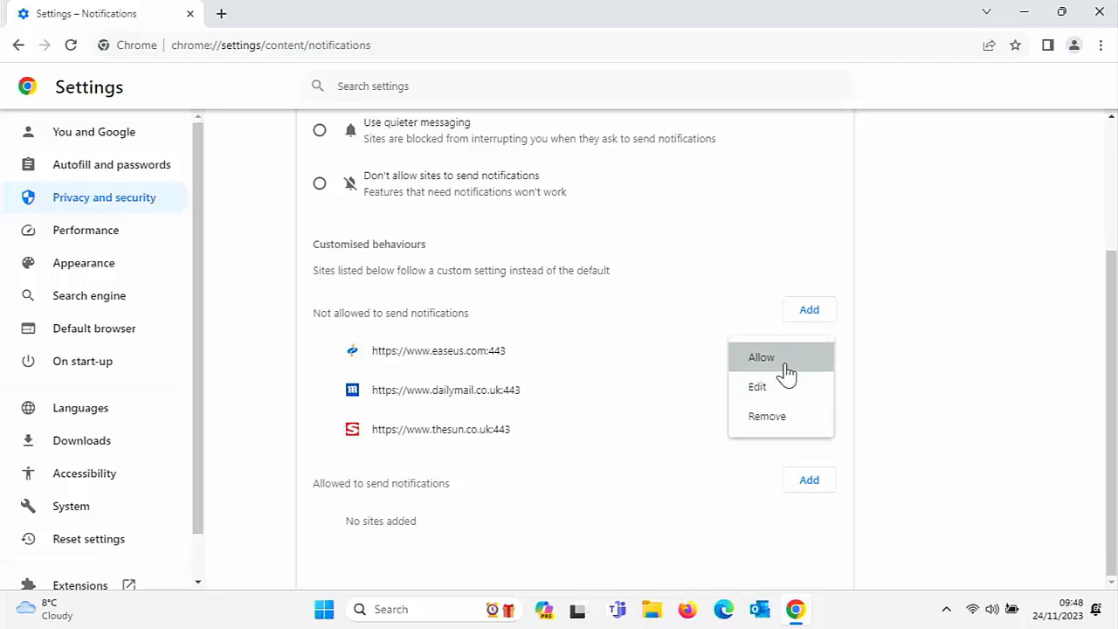
{"action": "left_click", "coordinate": [761, 358]}
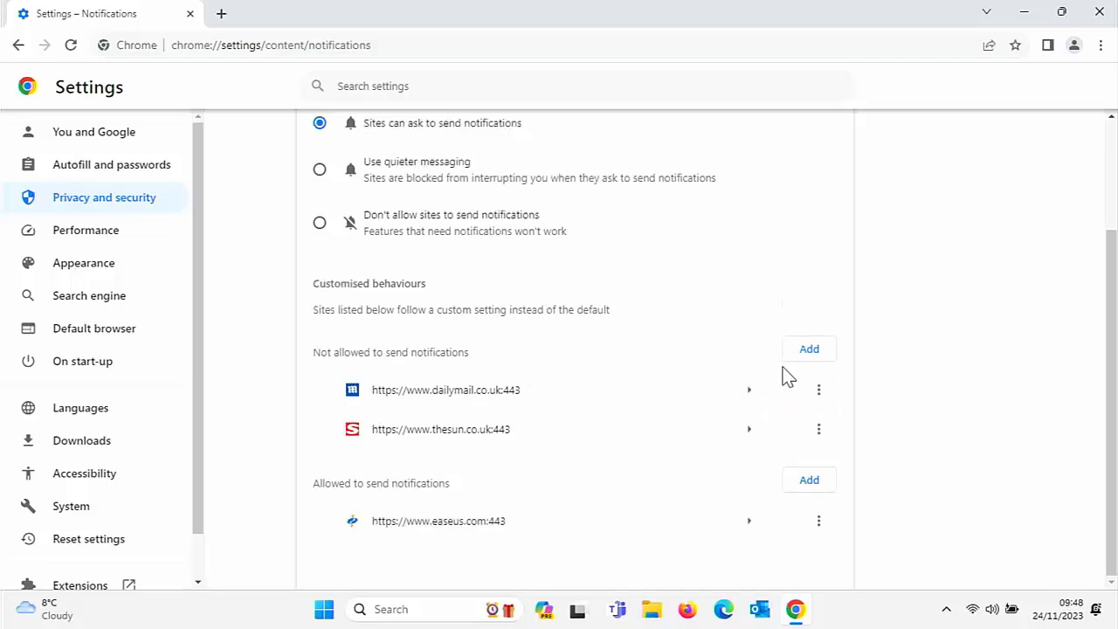
{"action": "mouse_move", "coordinate": [740, 455]}
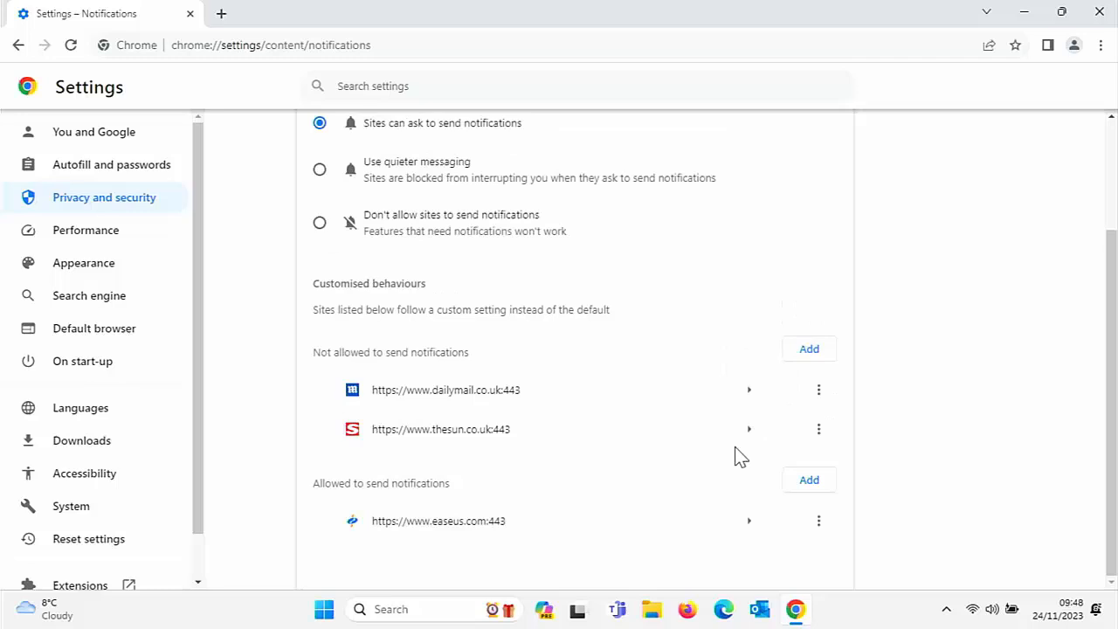
{"action": "mouse_move", "coordinate": [747, 467]}
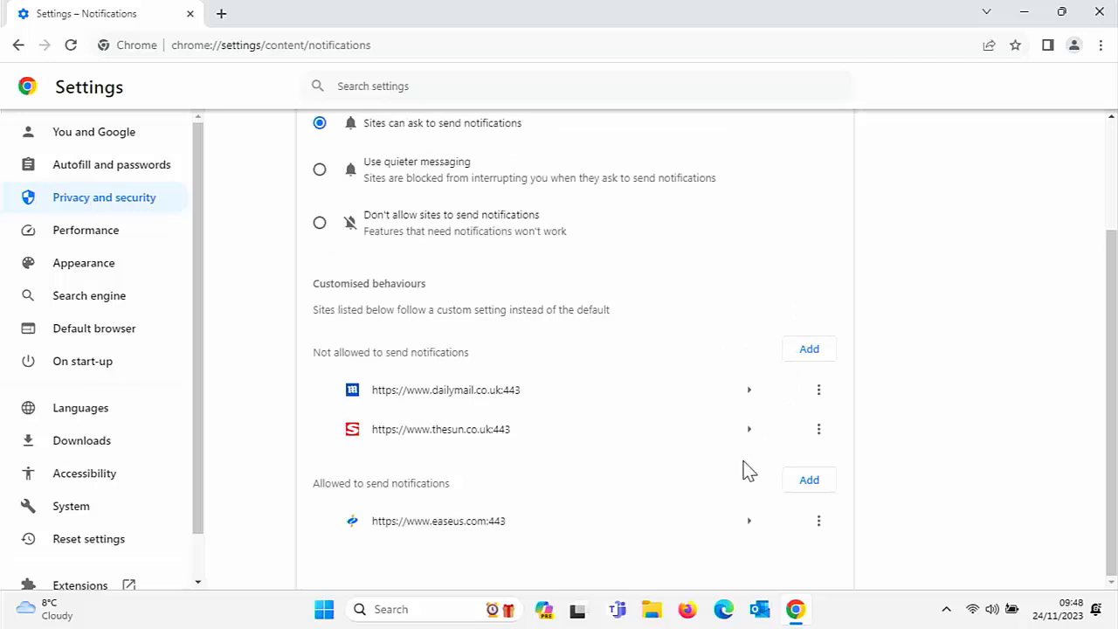
{"action": "left_click", "coordinate": [819, 429]}
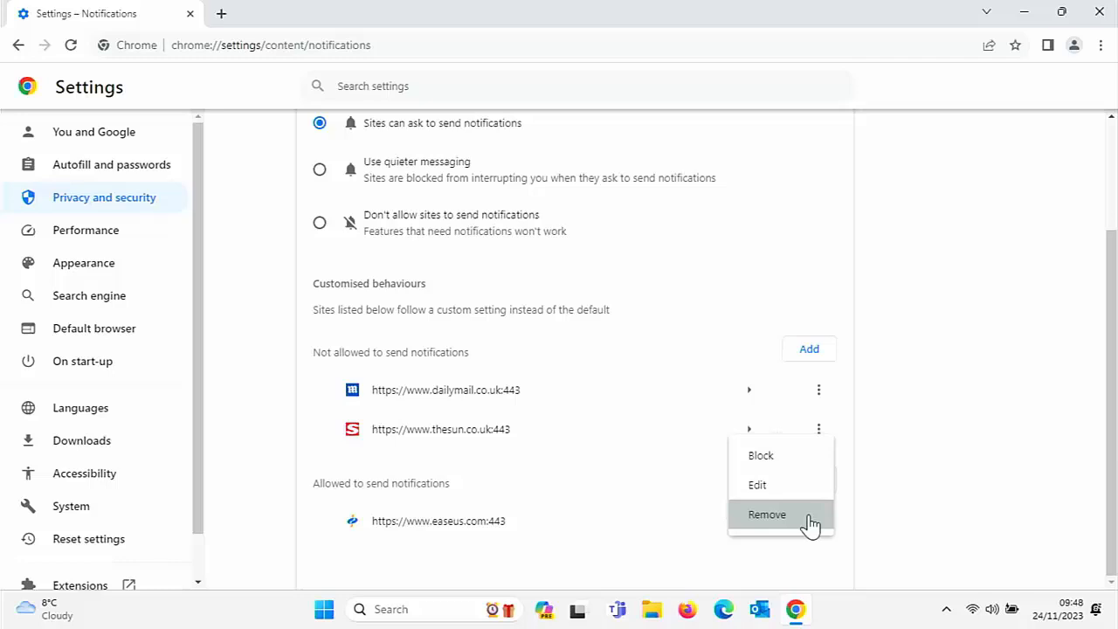
{"action": "left_click", "coordinate": [767, 514]}
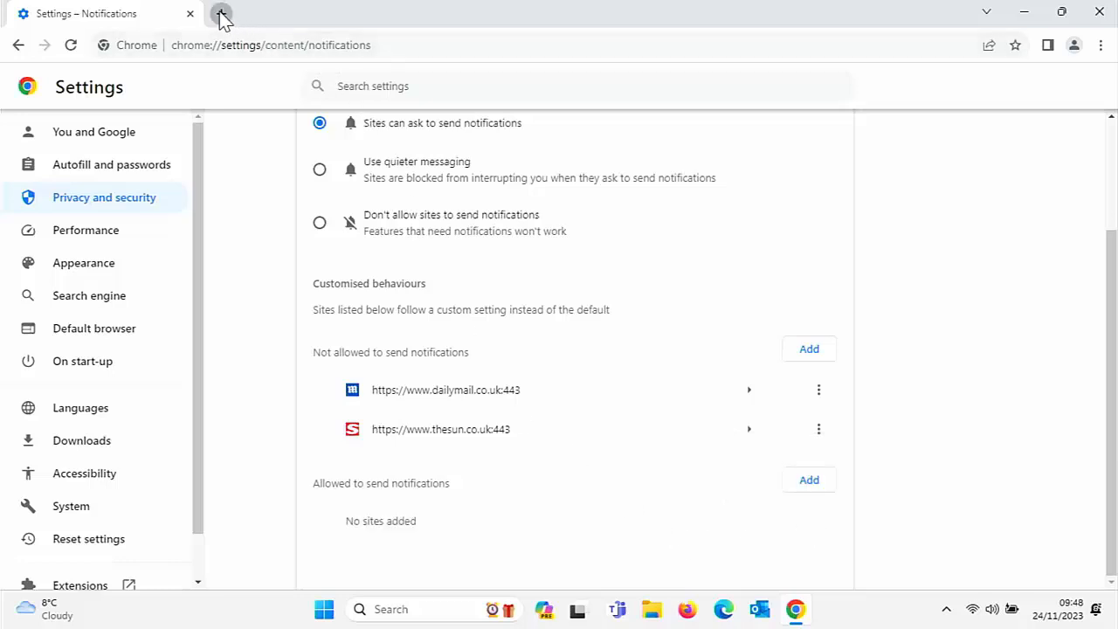
Visit easeus.com in a new tab and block its notification permission prompt
{"action": "left_click", "coordinate": [221, 13]}
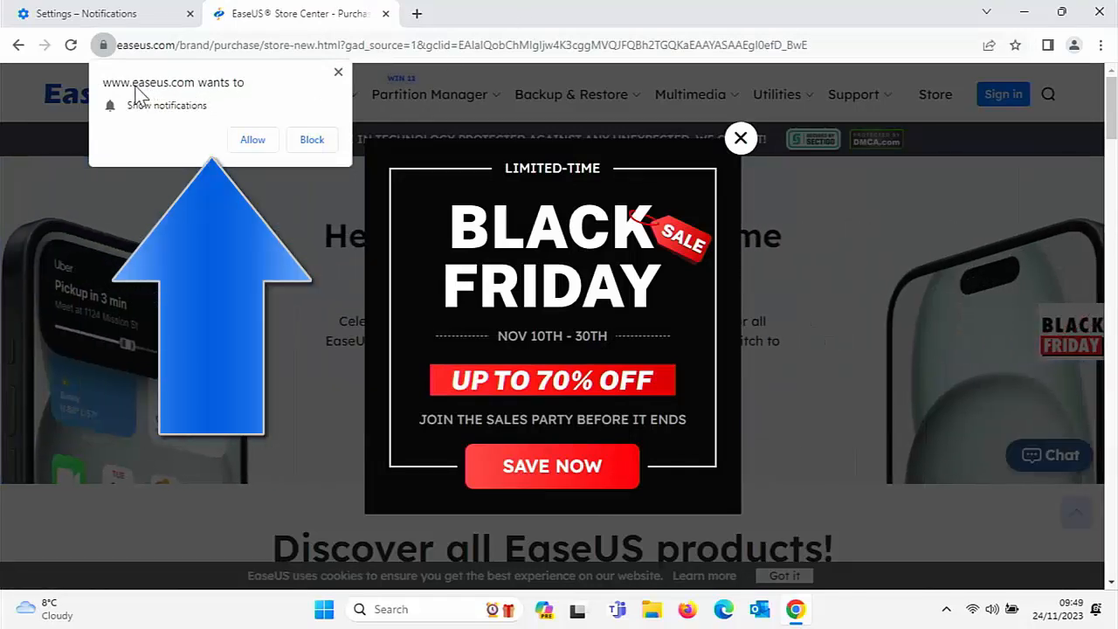
{"action": "mouse_move", "coordinate": [306, 131]}
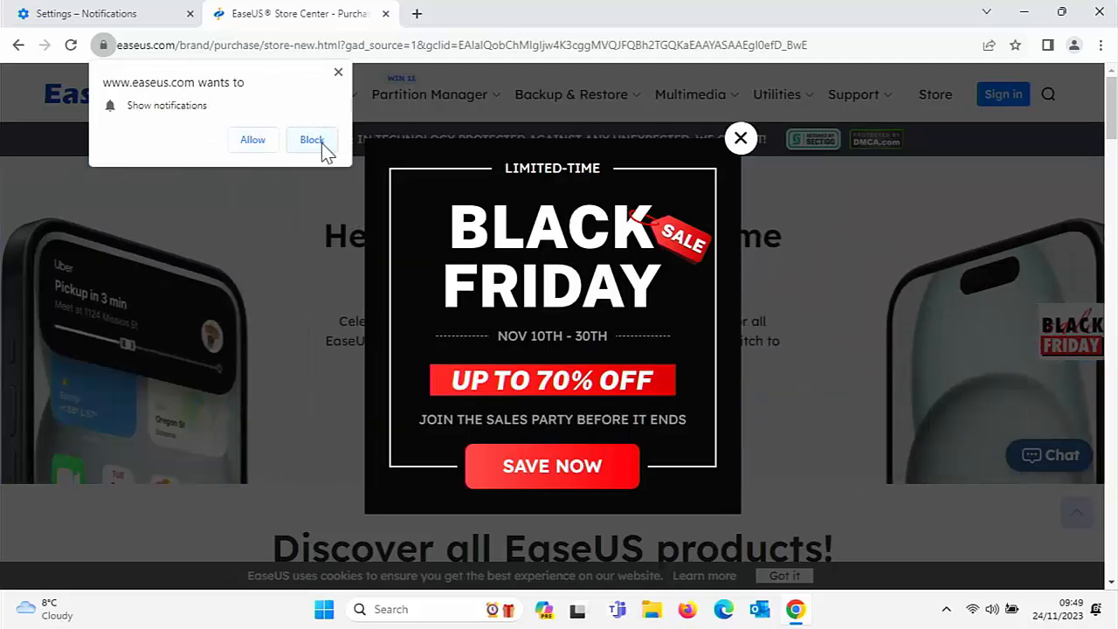
{"action": "mouse_move", "coordinate": [325, 118]}
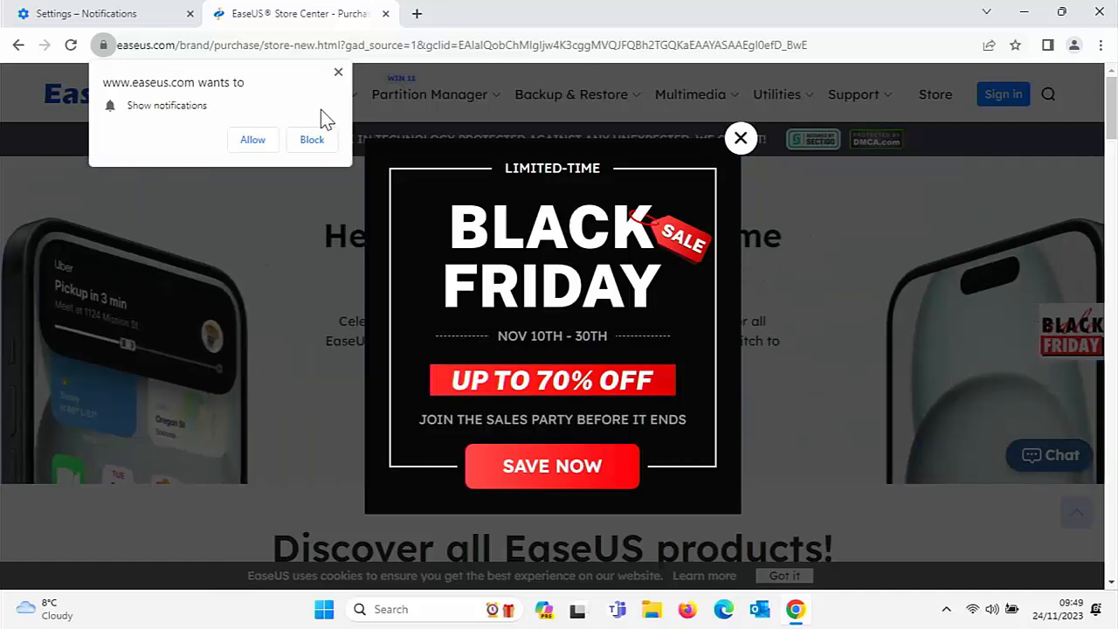
{"action": "mouse_move", "coordinate": [1004, 598]}
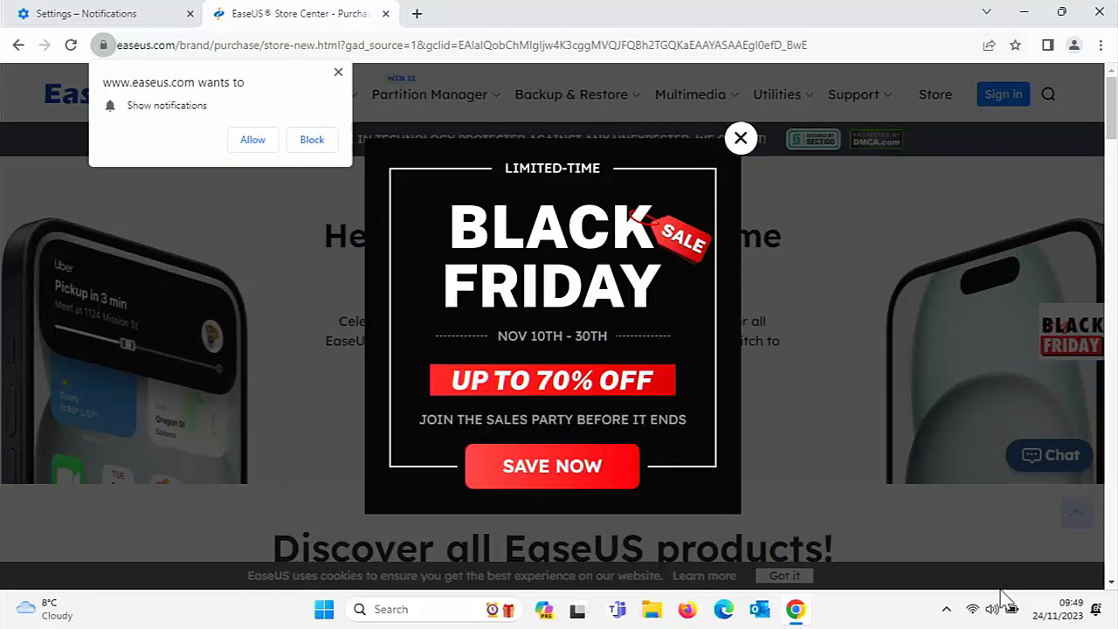
{"action": "mouse_move", "coordinate": [839, 352]}
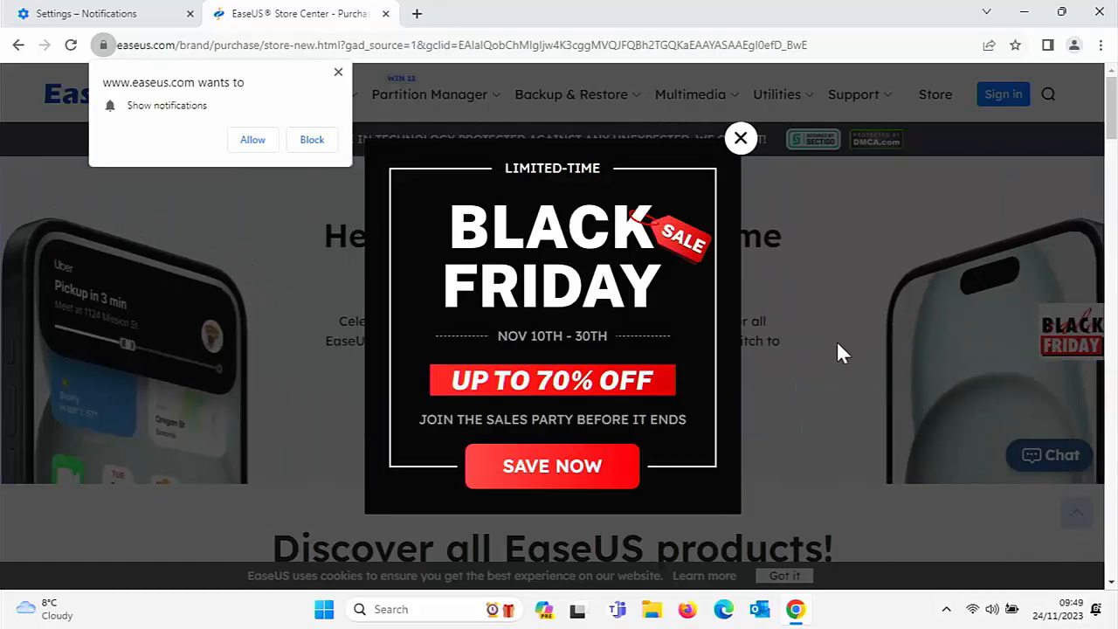
{"action": "mouse_move", "coordinate": [376, 236]}
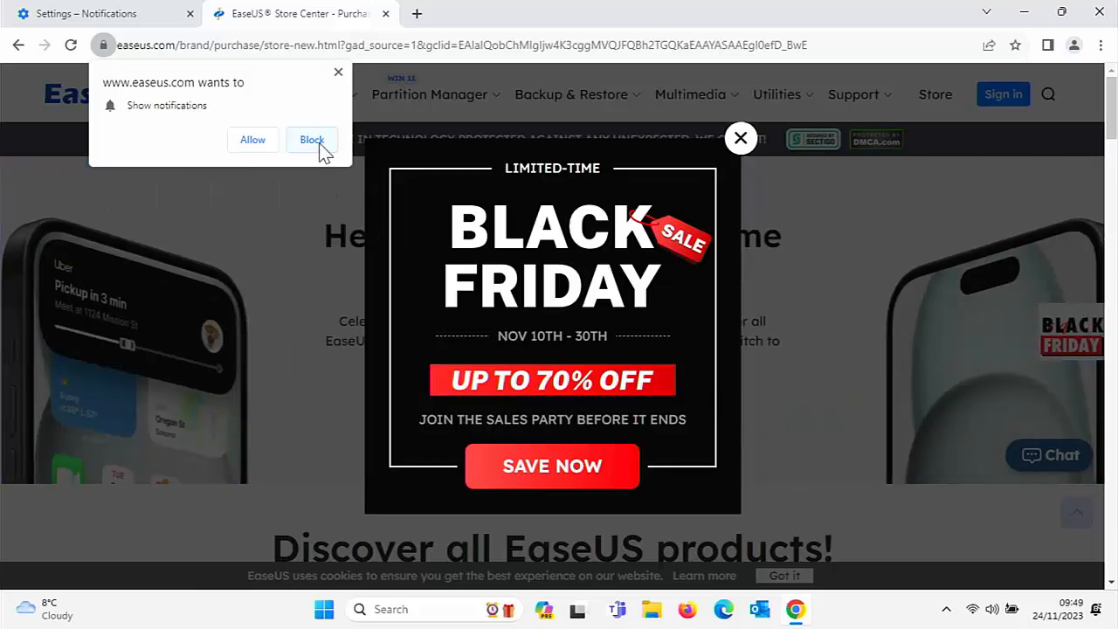
{"action": "left_click", "coordinate": [312, 140]}
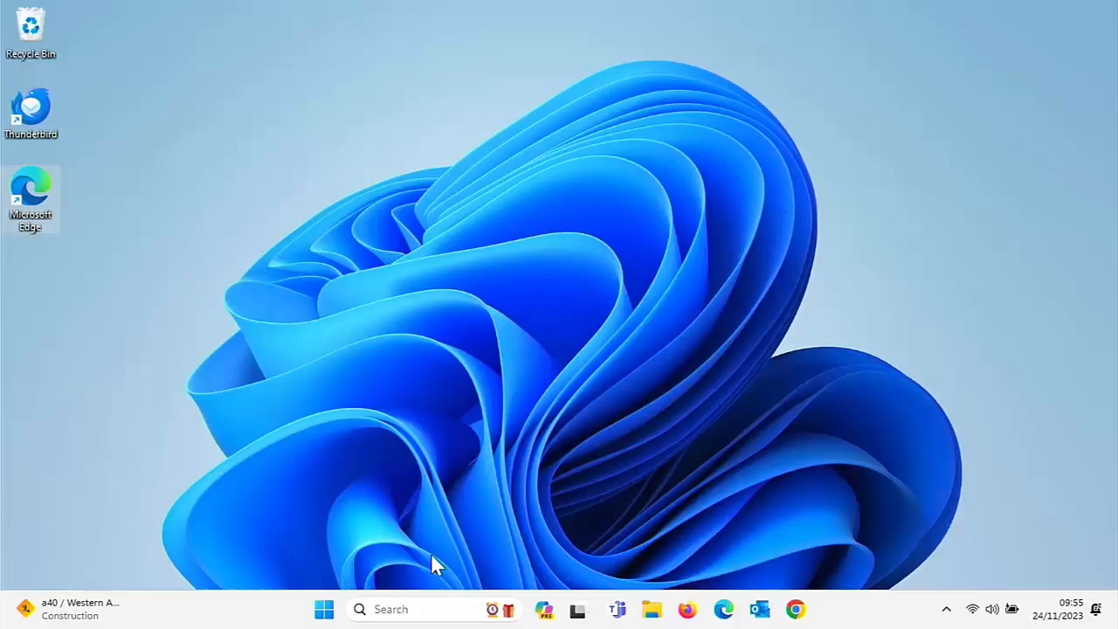
{"action": "mouse_move", "coordinate": [37, 249]}
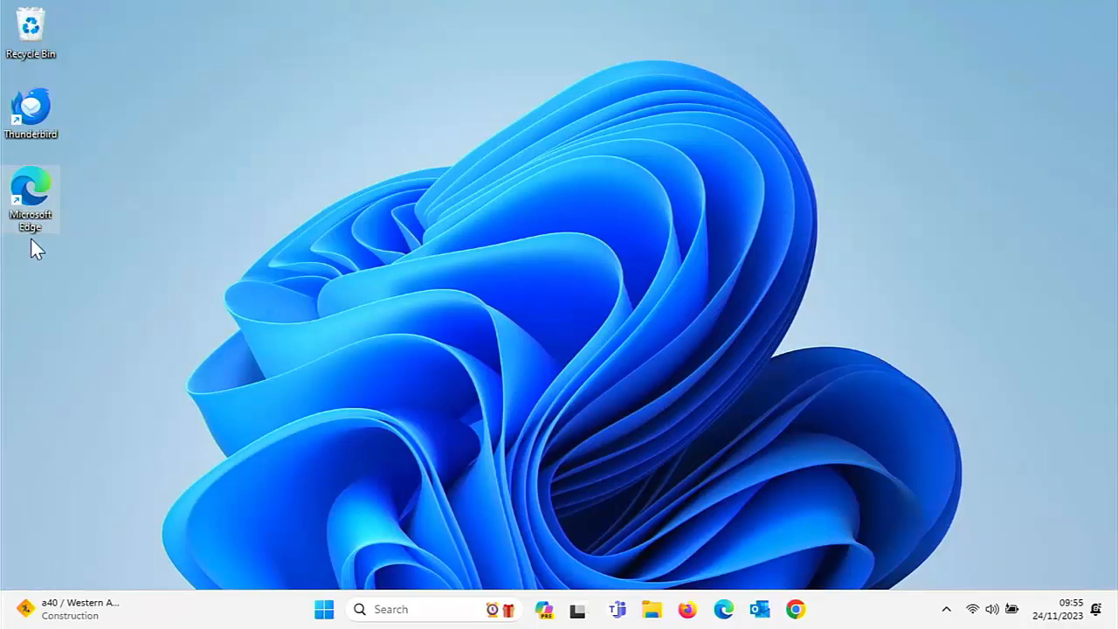
Launch Edge and go to Settings > Cookies and site permissions, down to Notifications
{"action": "double_click", "coordinate": [31, 188]}
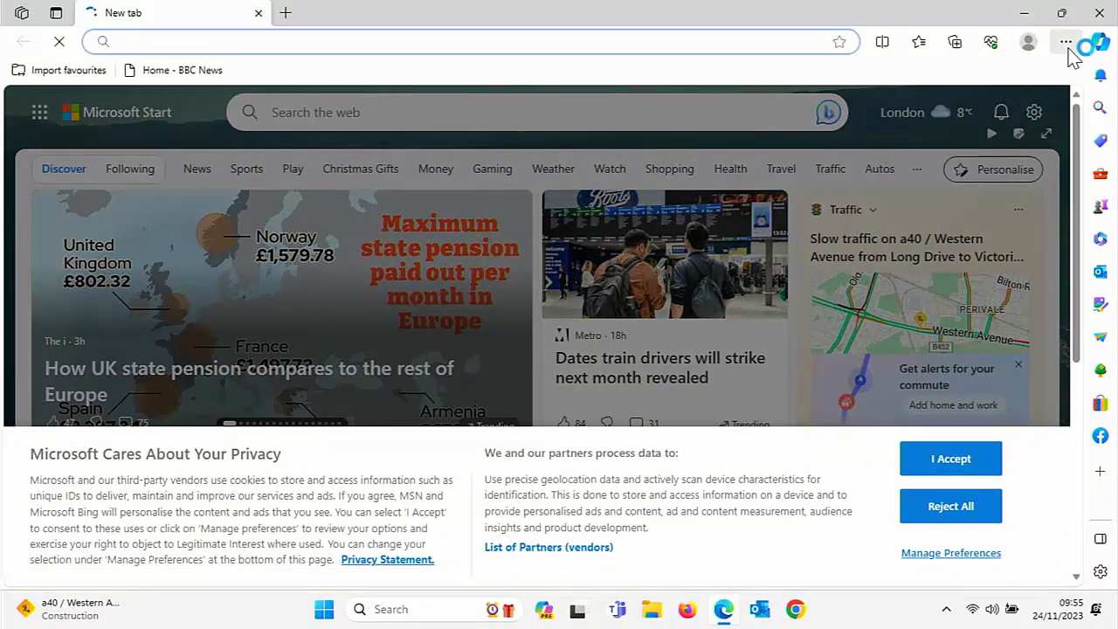
{"action": "left_click", "coordinate": [1066, 41]}
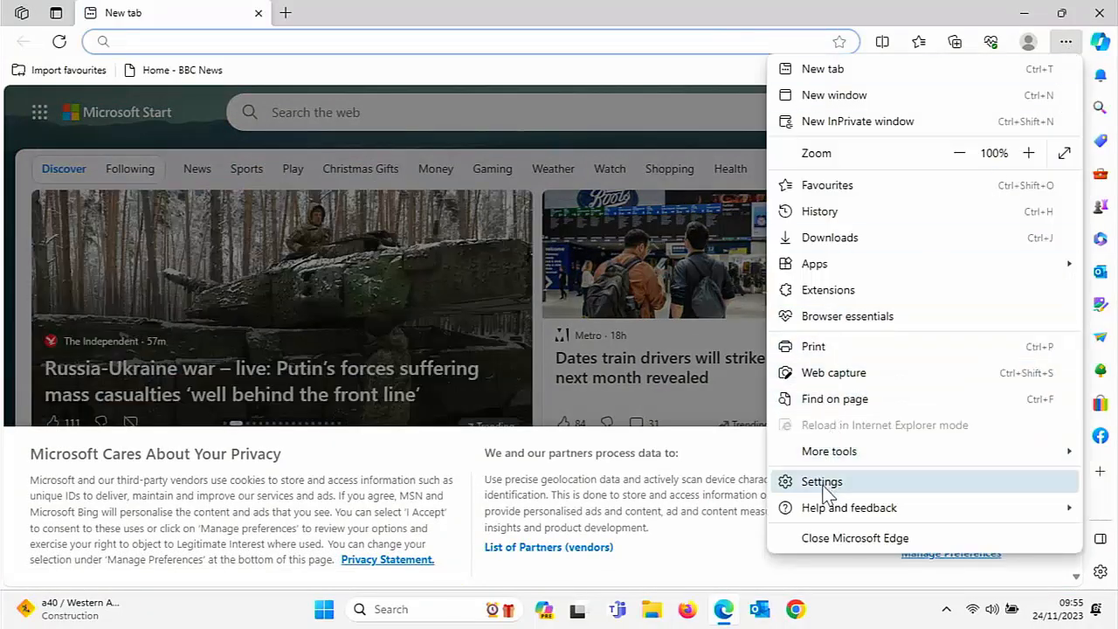
{"action": "left_click", "coordinate": [821, 481]}
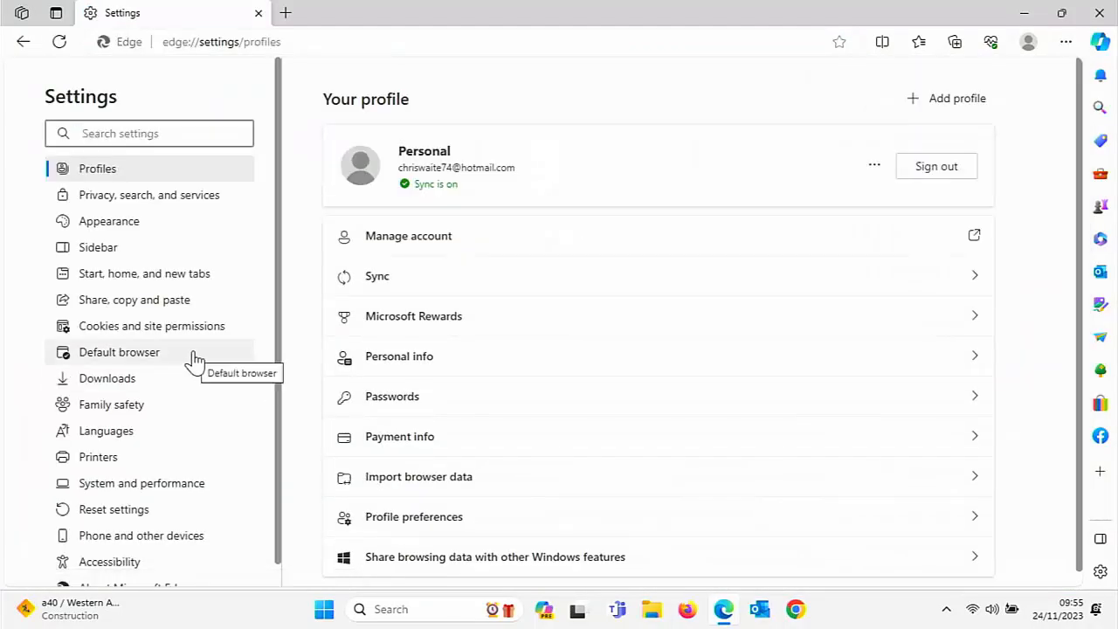
{"action": "mouse_move", "coordinate": [152, 325]}
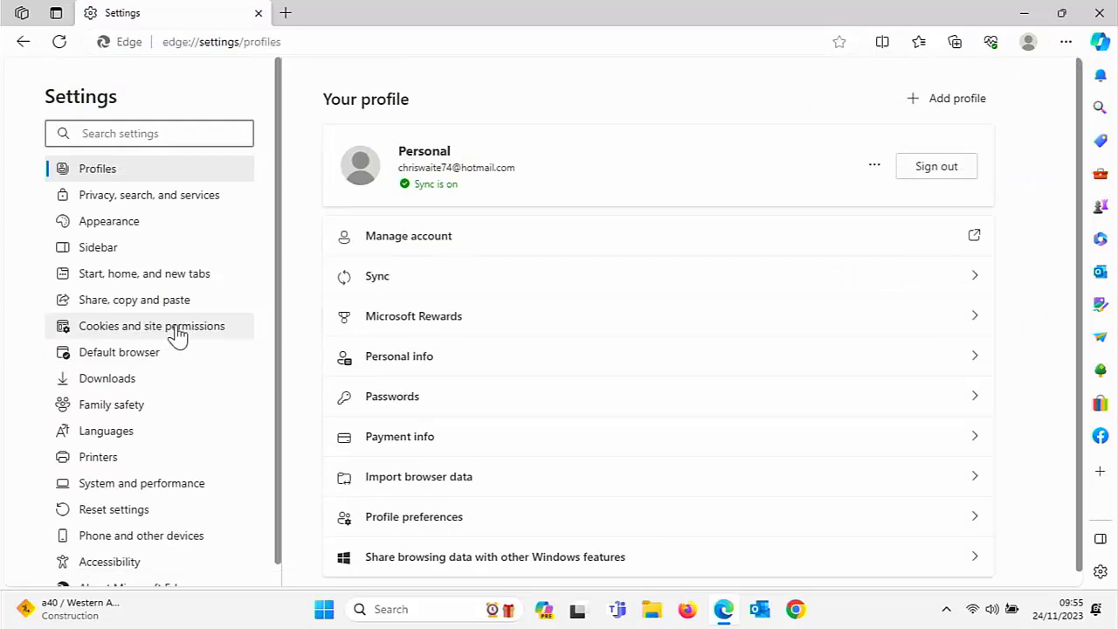
{"action": "left_click", "coordinate": [151, 326]}
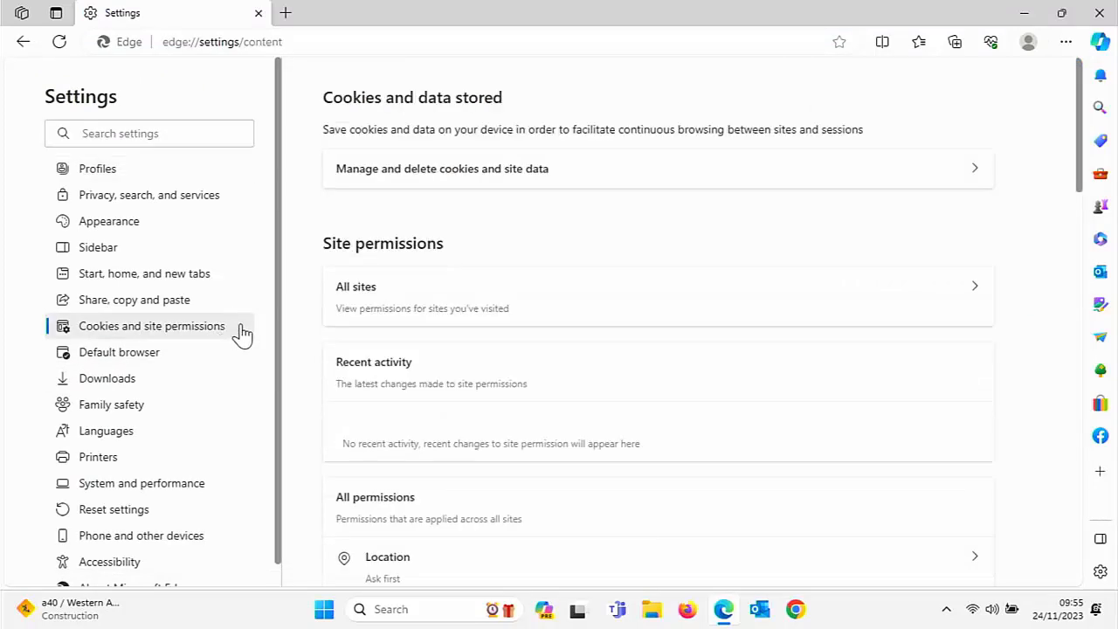
{"action": "scroll", "scroll_direction": "down", "scroll_amount": 3}
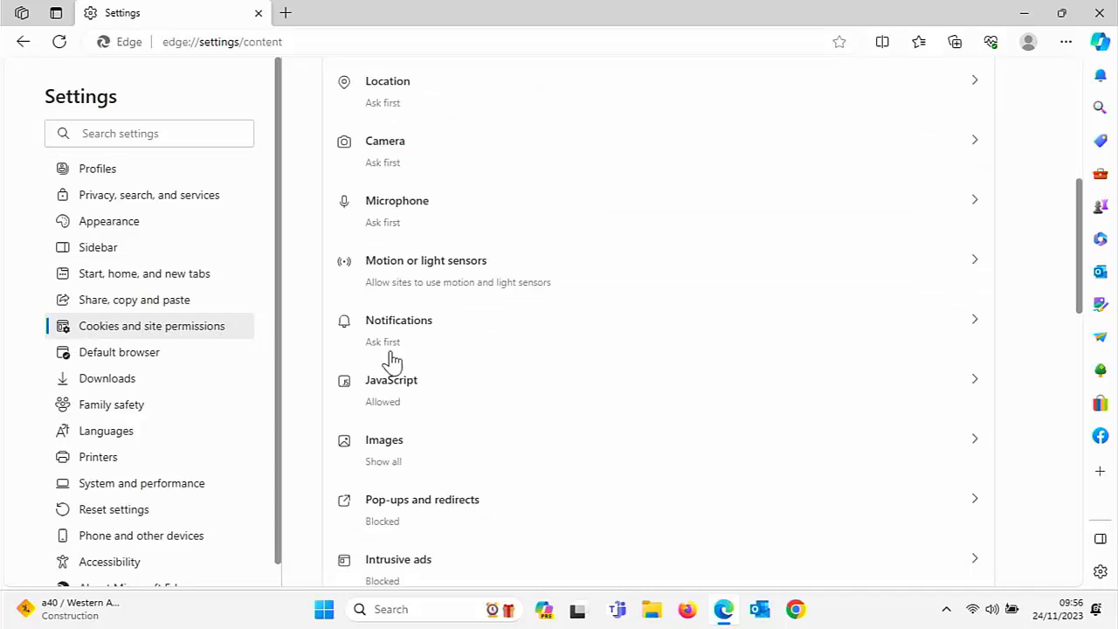
{"action": "mouse_move", "coordinate": [739, 319]}
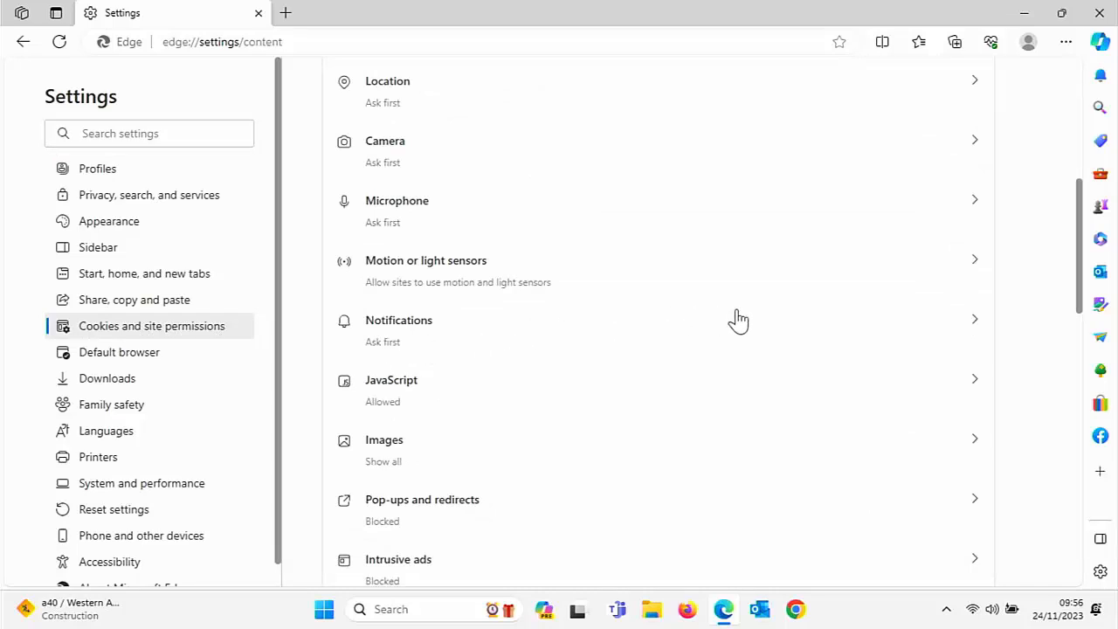
In Edge Notifications, view easus.com's options, re-toggle Ask before sending, and enable quiet requests
{"action": "left_click", "coordinate": [399, 320]}
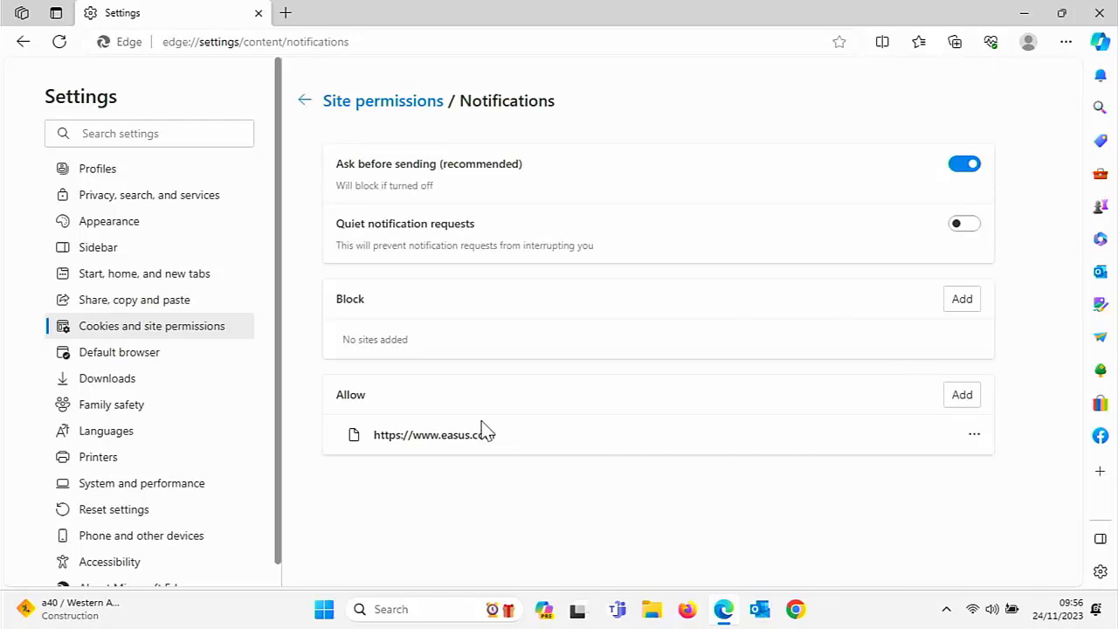
{"action": "mouse_move", "coordinate": [587, 437]}
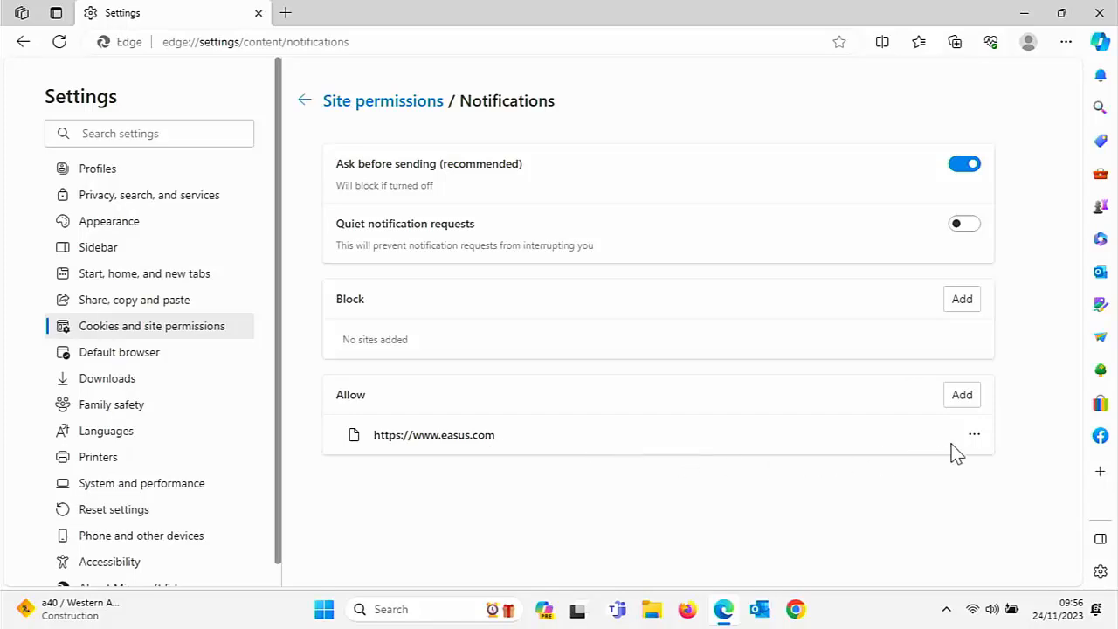
{"action": "left_click", "coordinate": [973, 434]}
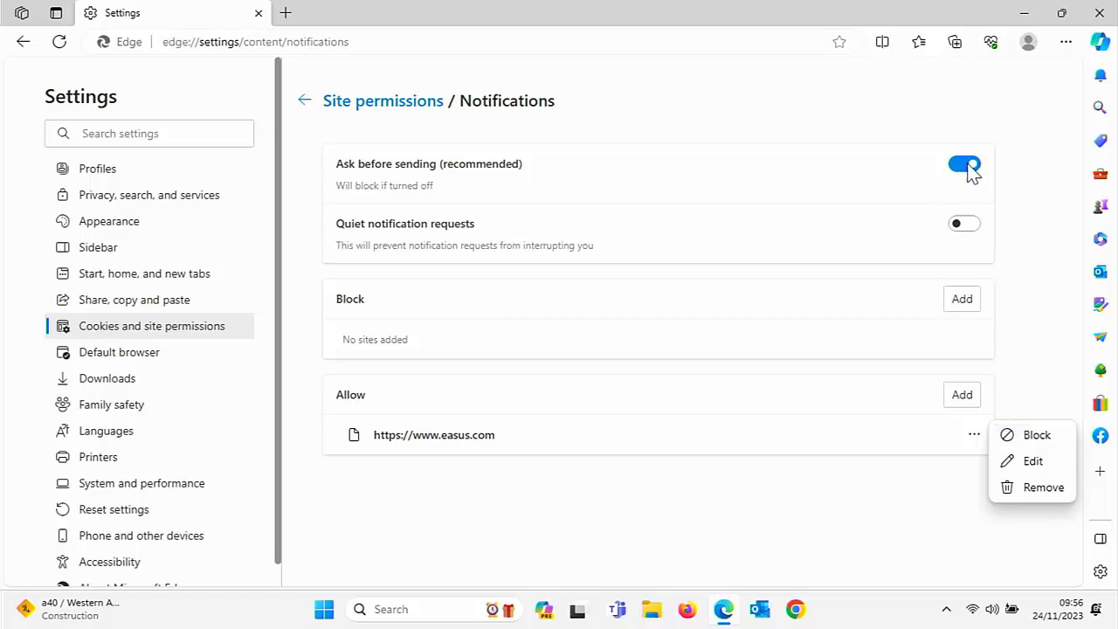
{"action": "mouse_move", "coordinate": [1003, 209]}
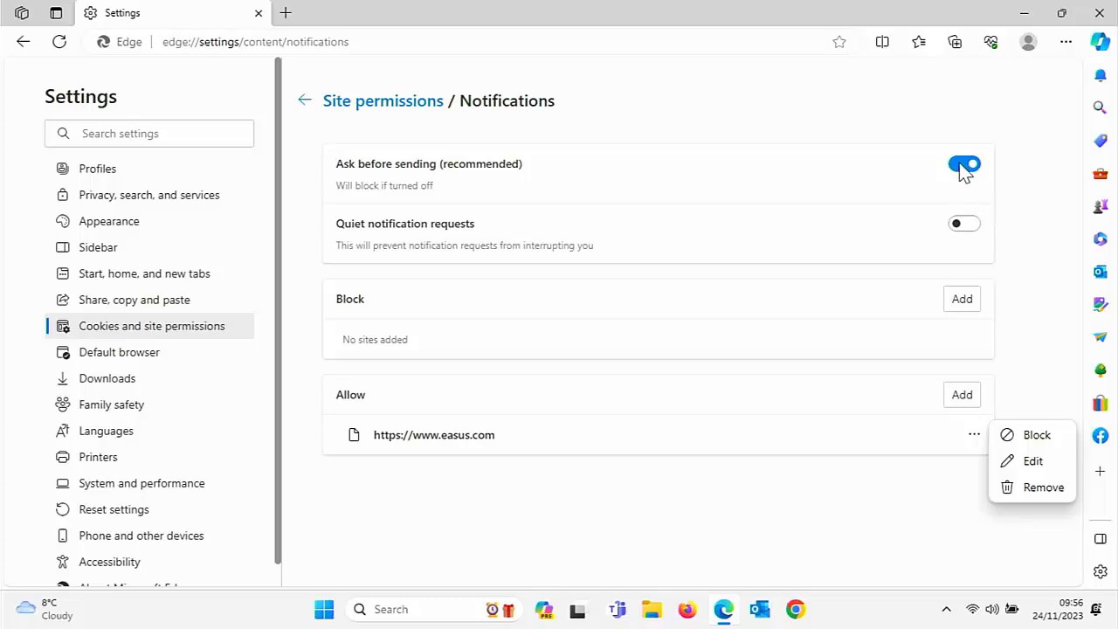
{"action": "left_click", "coordinate": [964, 164]}
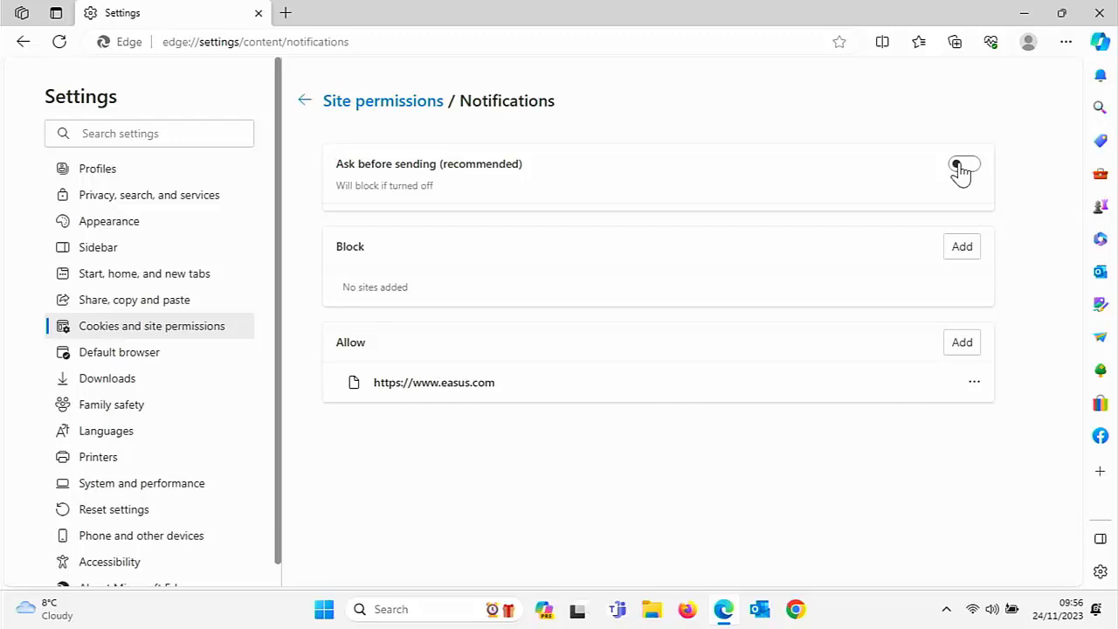
{"action": "left_click", "coordinate": [965, 164]}
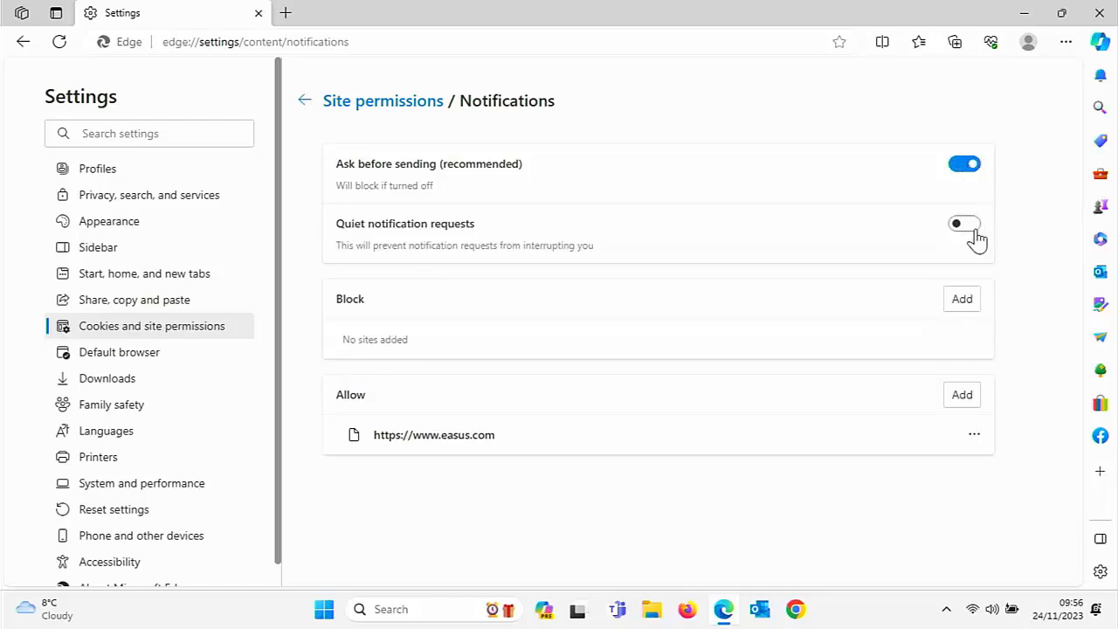
{"action": "mouse_move", "coordinate": [973, 240]}
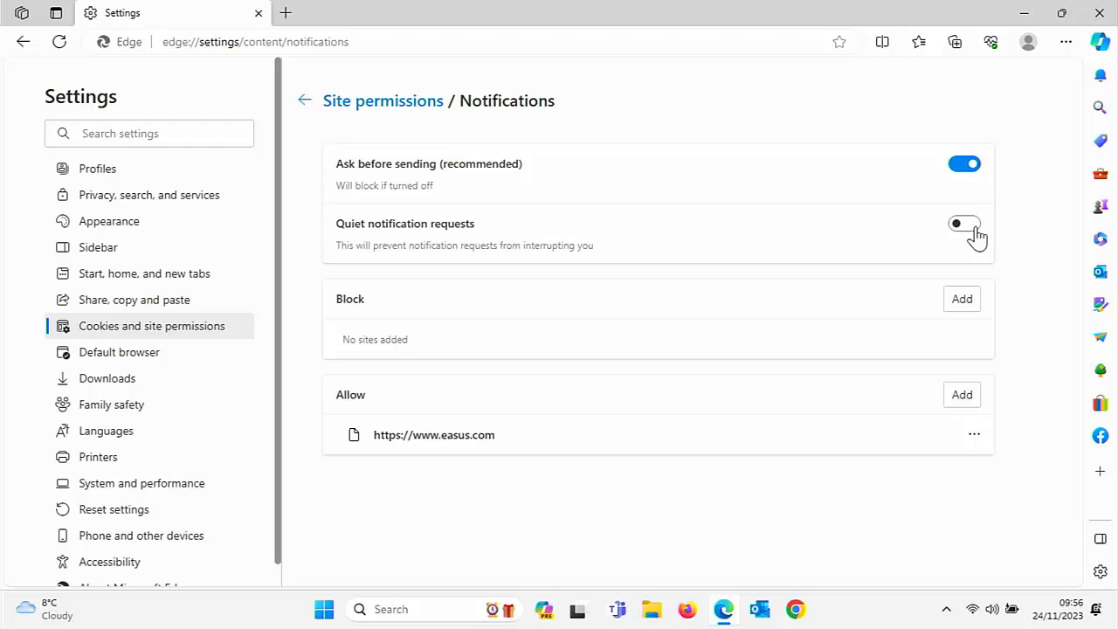
{"action": "left_click", "coordinate": [965, 223]}
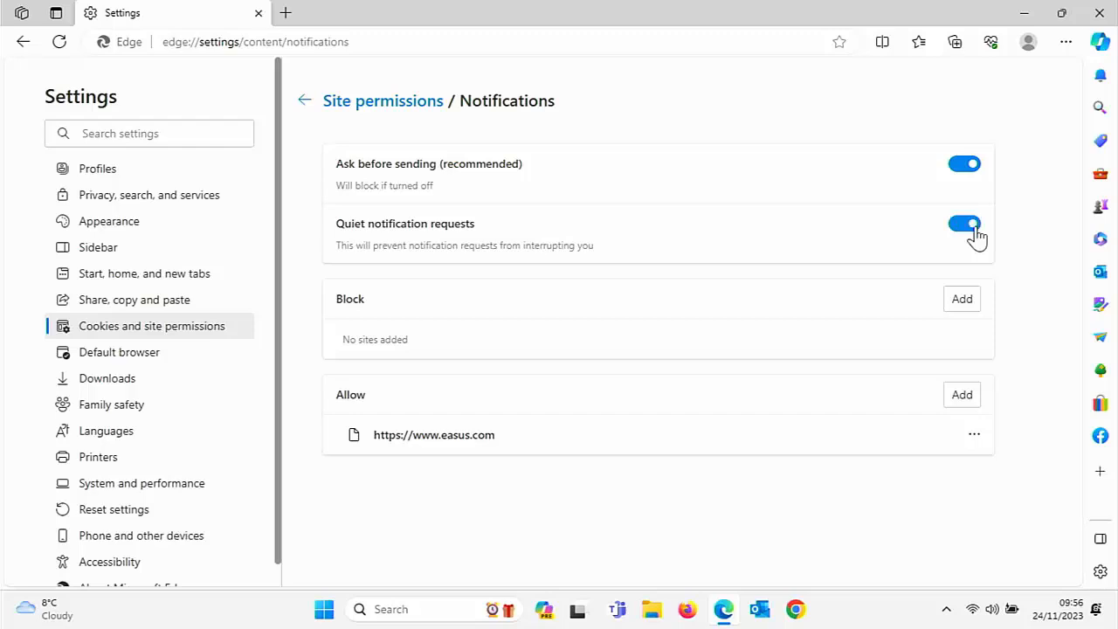